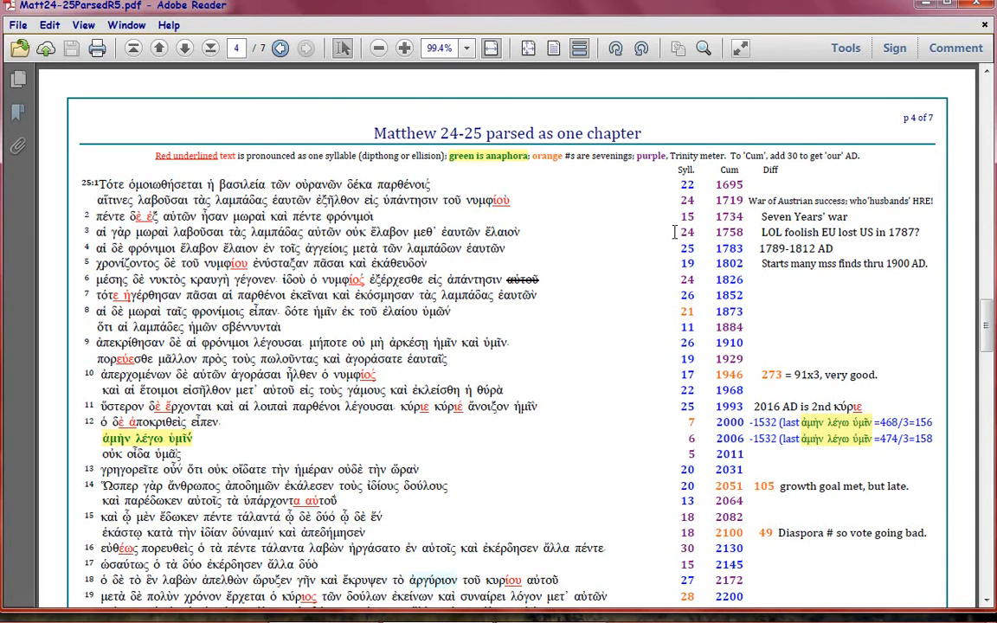
{"action": "mouse_move", "coordinate": [456, 185]}
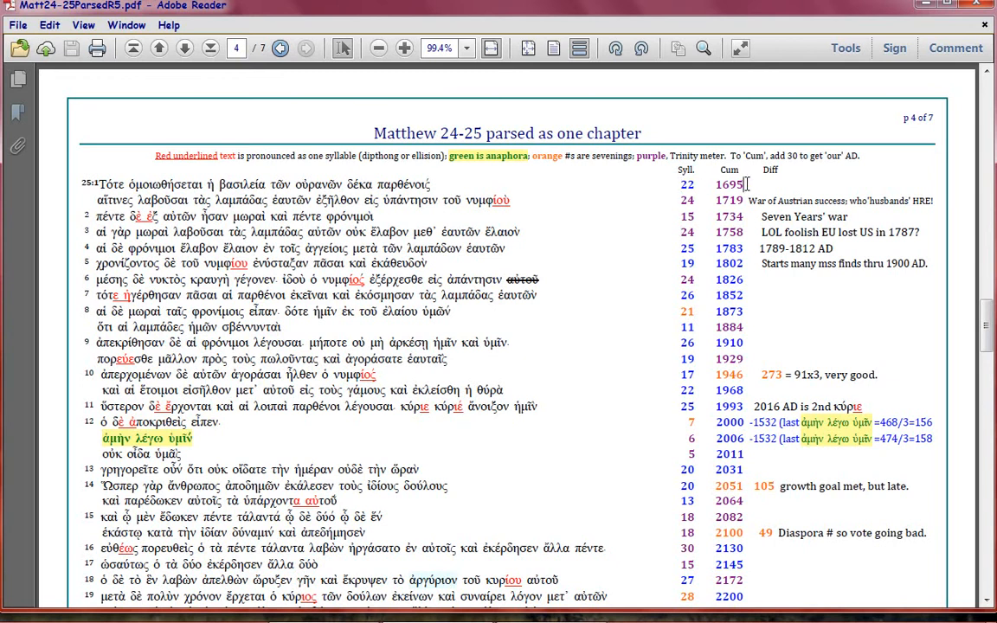
{"action": "mouse_move", "coordinate": [664, 184]}
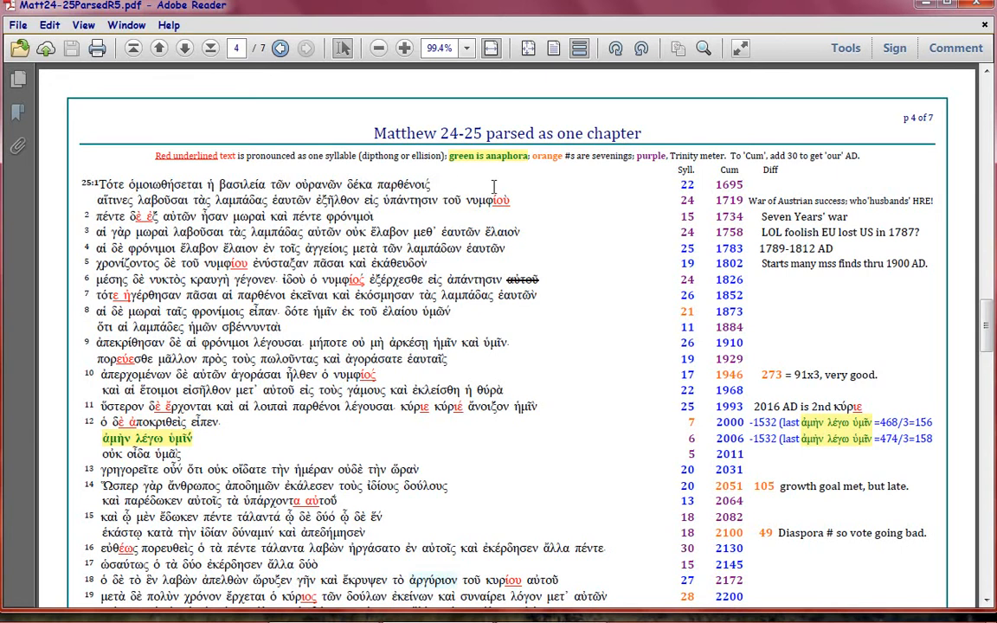
{"action": "mouse_move", "coordinate": [572, 201]}
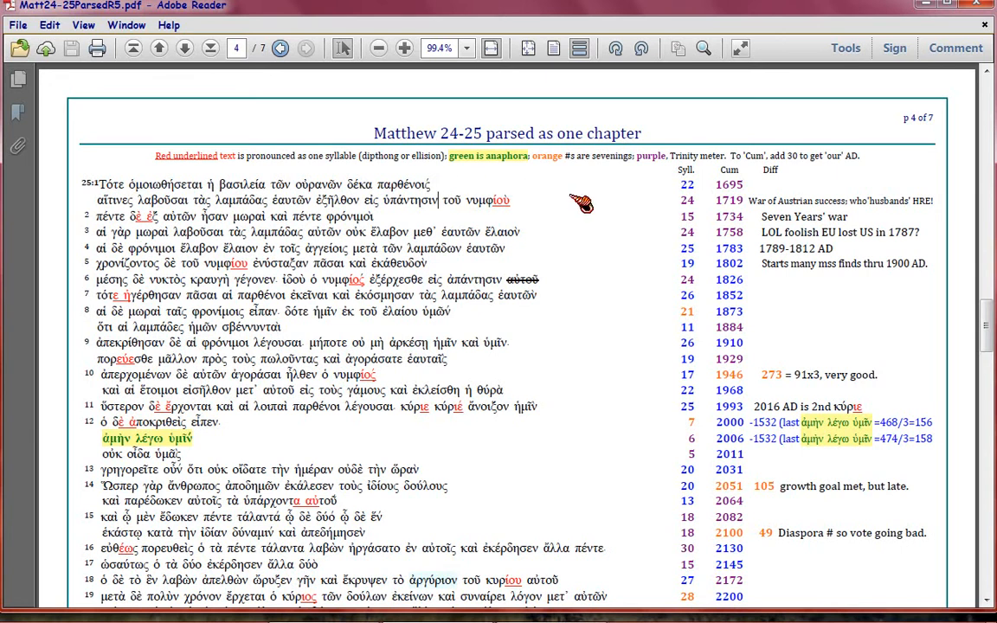
{"action": "mouse_move", "coordinate": [625, 201]}
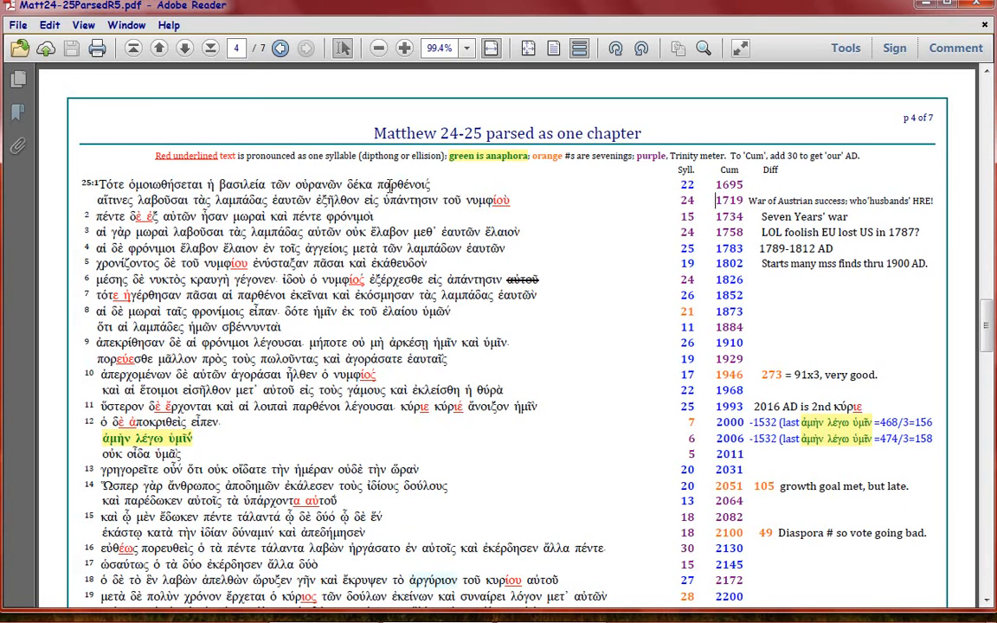
{"action": "mouse_move", "coordinate": [484, 194]}
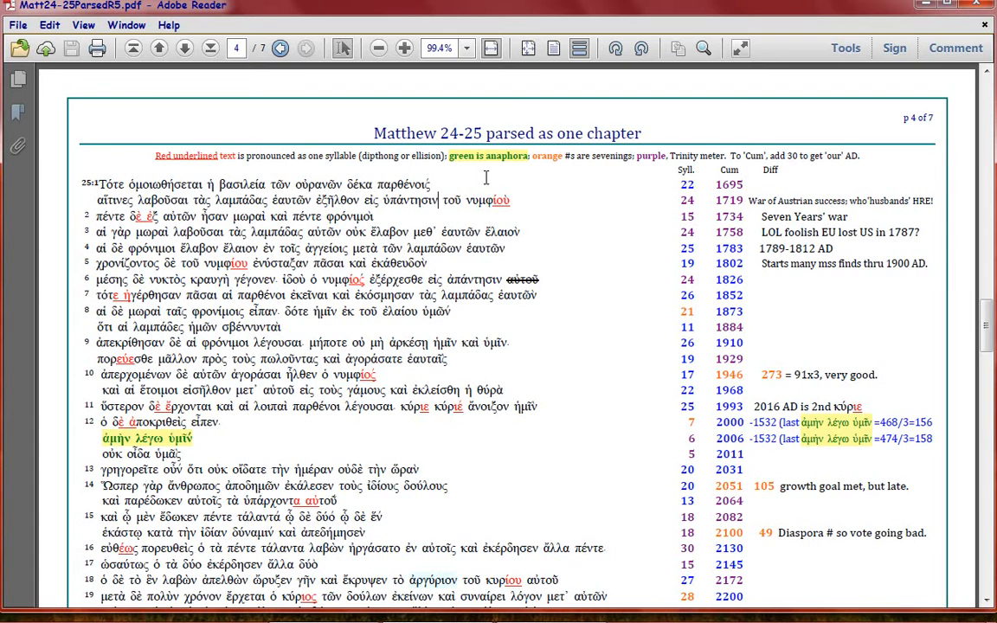
{"action": "mouse_move", "coordinate": [80, 226]}
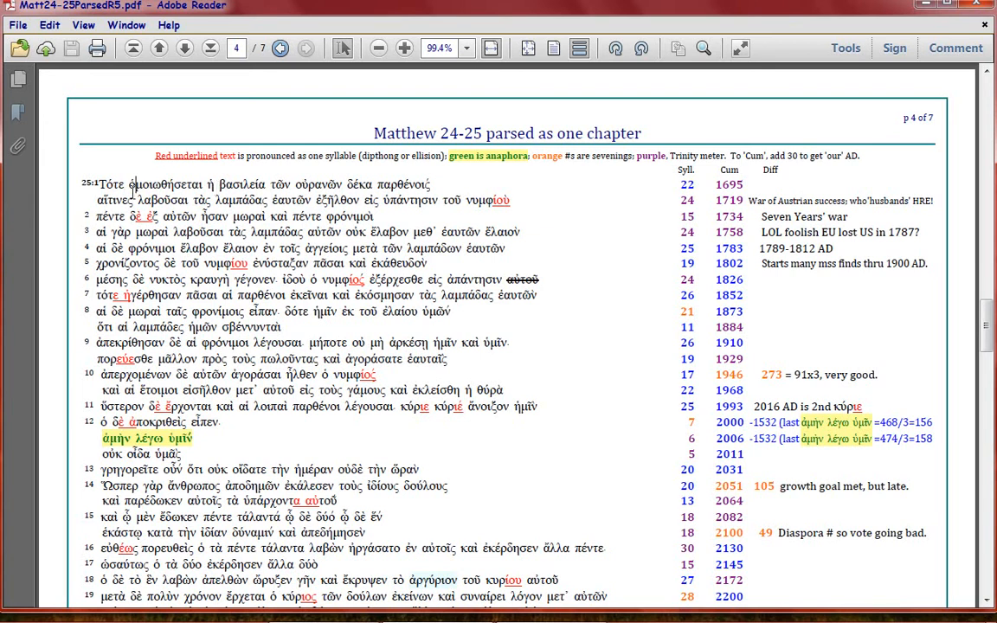
{"action": "mouse_move", "coordinate": [128, 168]}
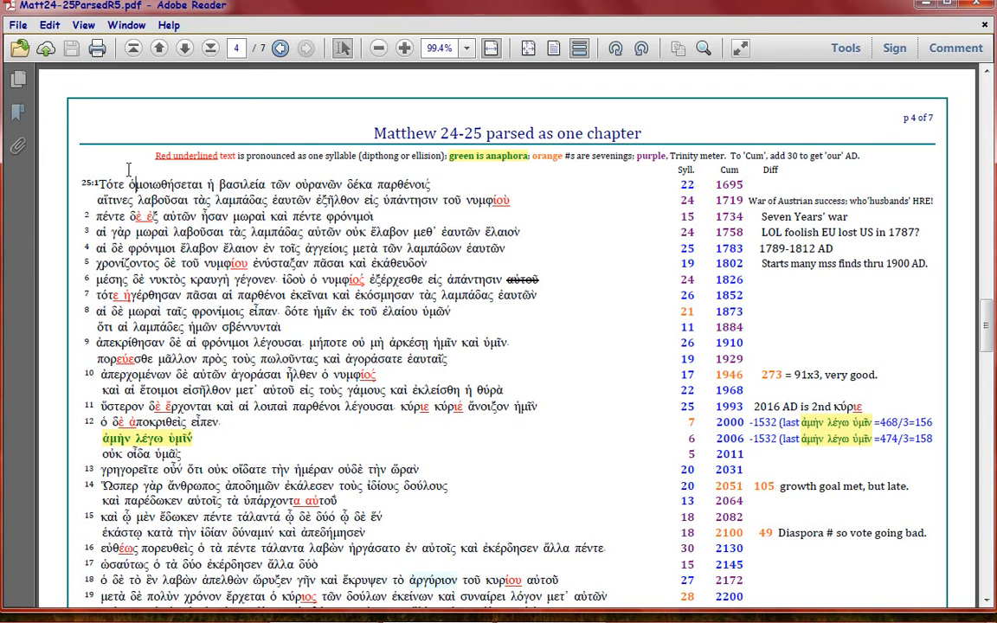
{"action": "mouse_move", "coordinate": [224, 215]}
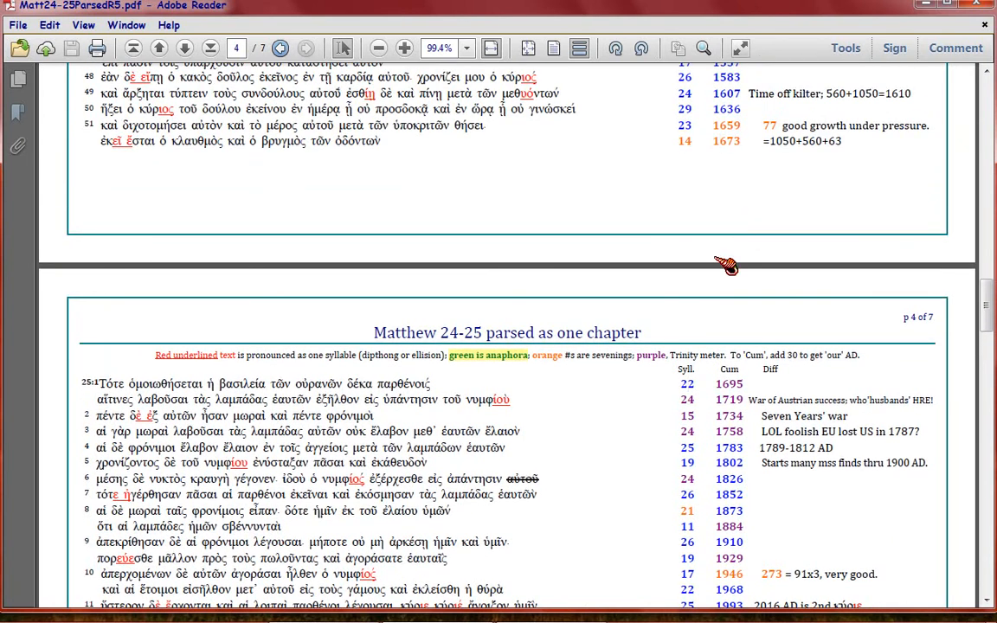
- Scroll down until page 4 begins at chapter 25 verse 1, cumulative 1695
{"action": "scroll", "scroll_direction": "down", "scroll_amount": 3}
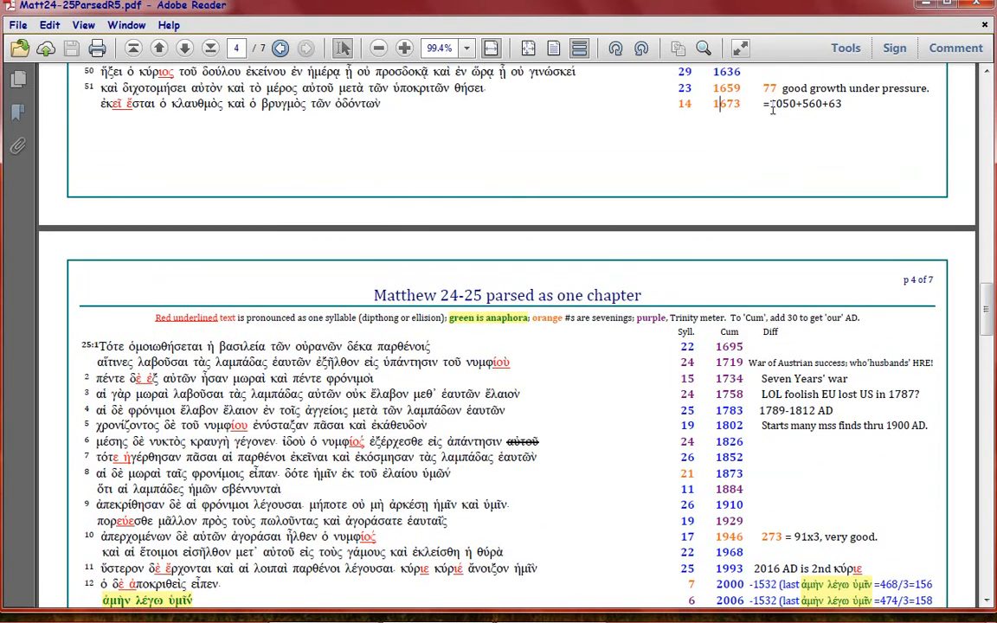
{"action": "scroll", "scroll_direction": "down", "scroll_amount": 3}
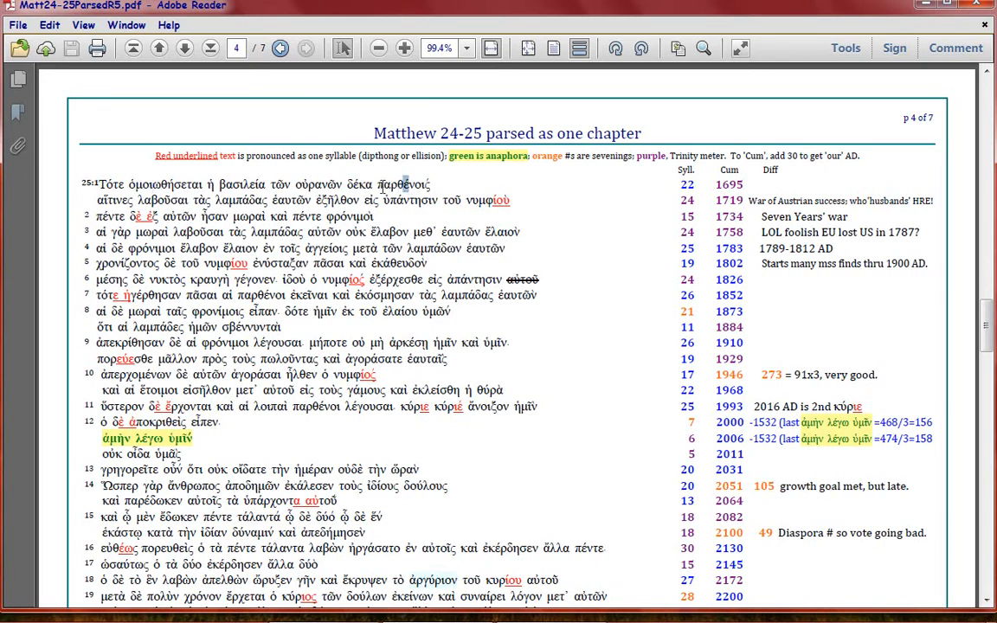
{"action": "double_click", "coordinate": [398, 185]}
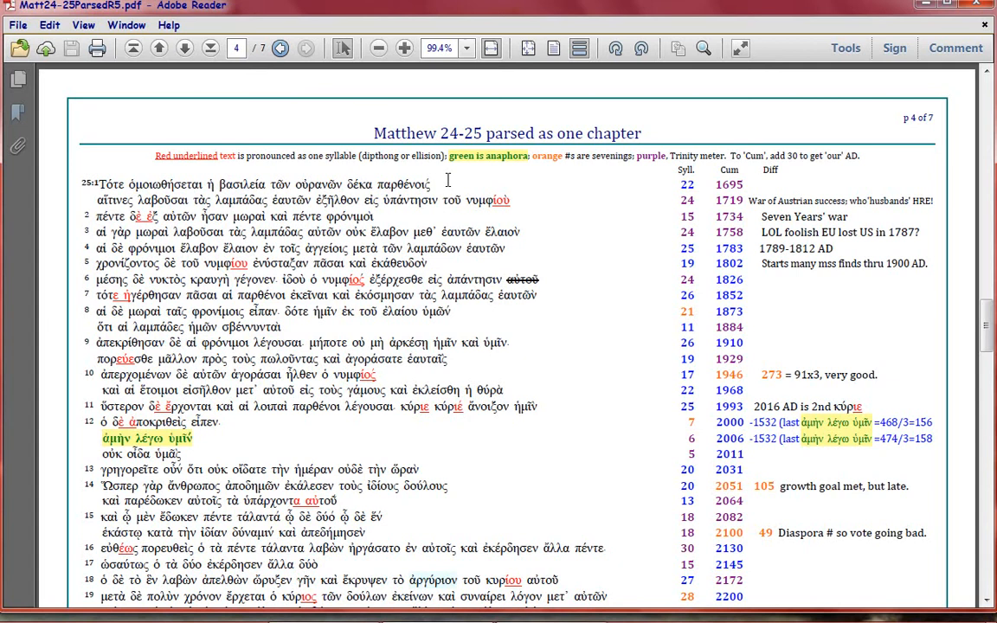
{"action": "left_click", "coordinate": [431, 182]}
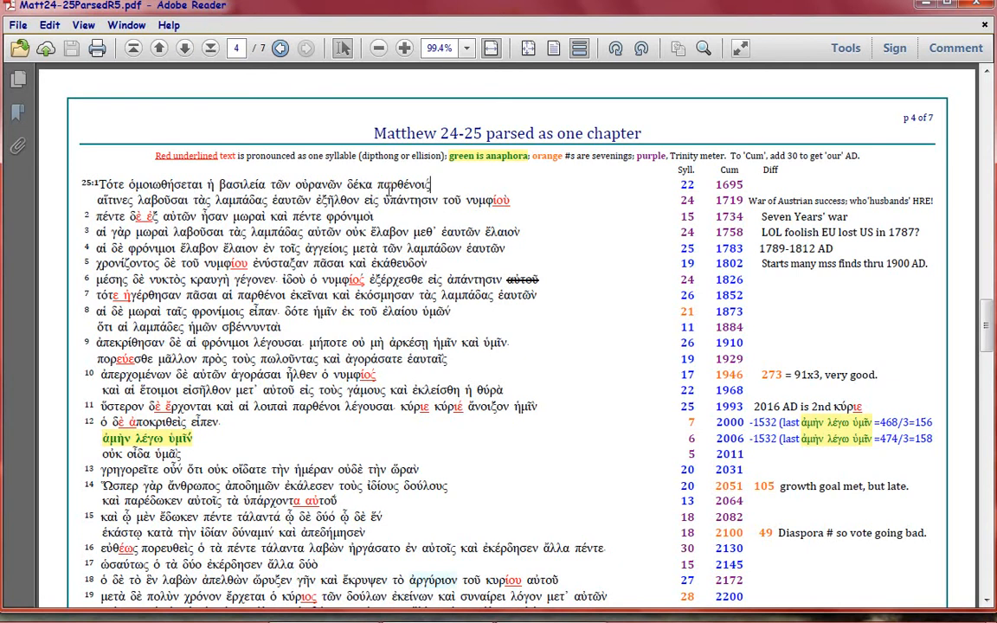
{"action": "mouse_move", "coordinate": [542, 175]}
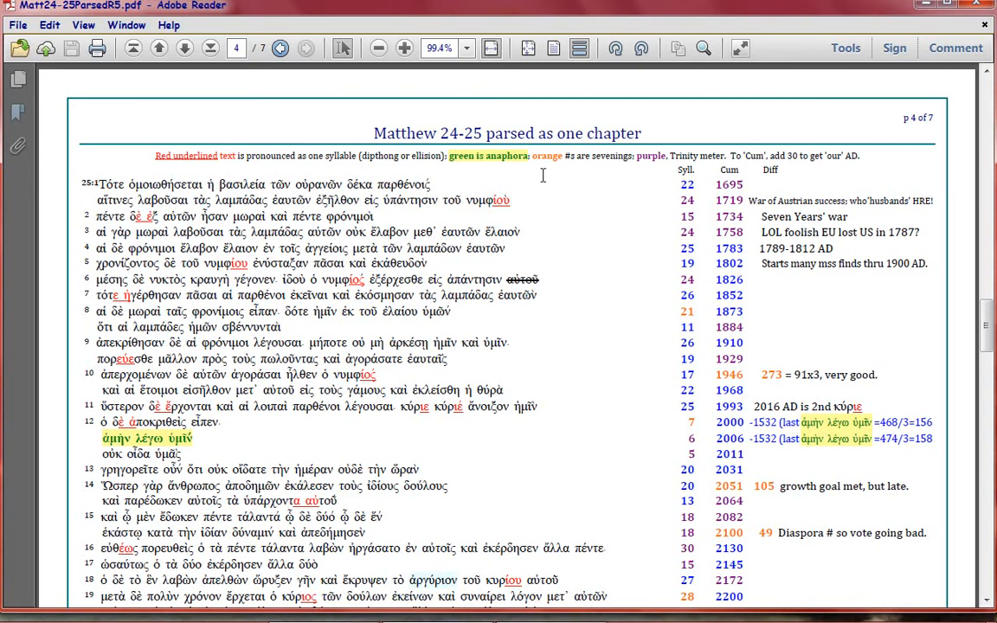
{"action": "mouse_move", "coordinate": [710, 184]}
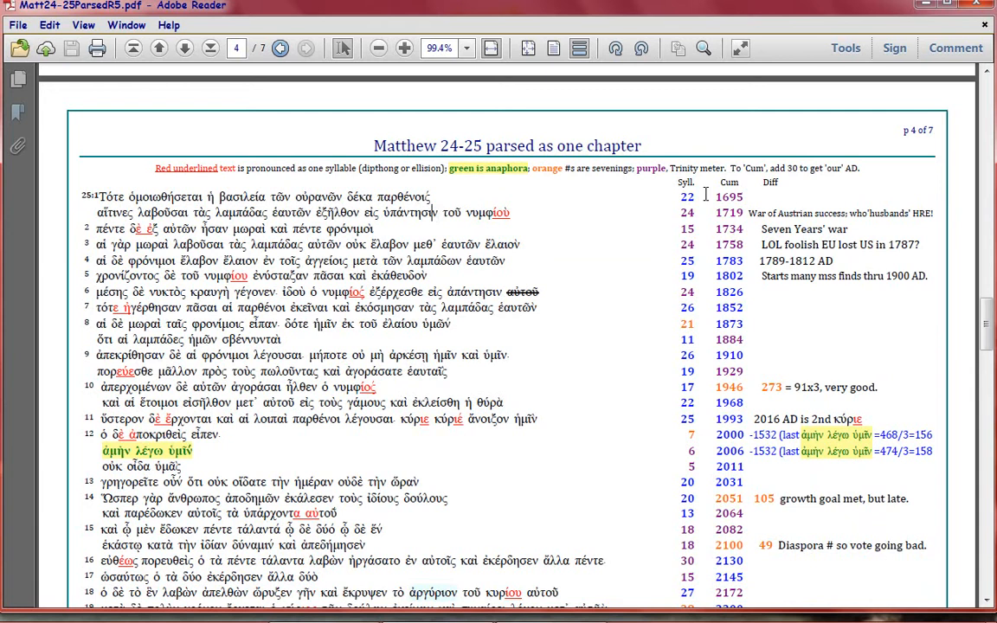
{"action": "mouse_move", "coordinate": [635, 330]}
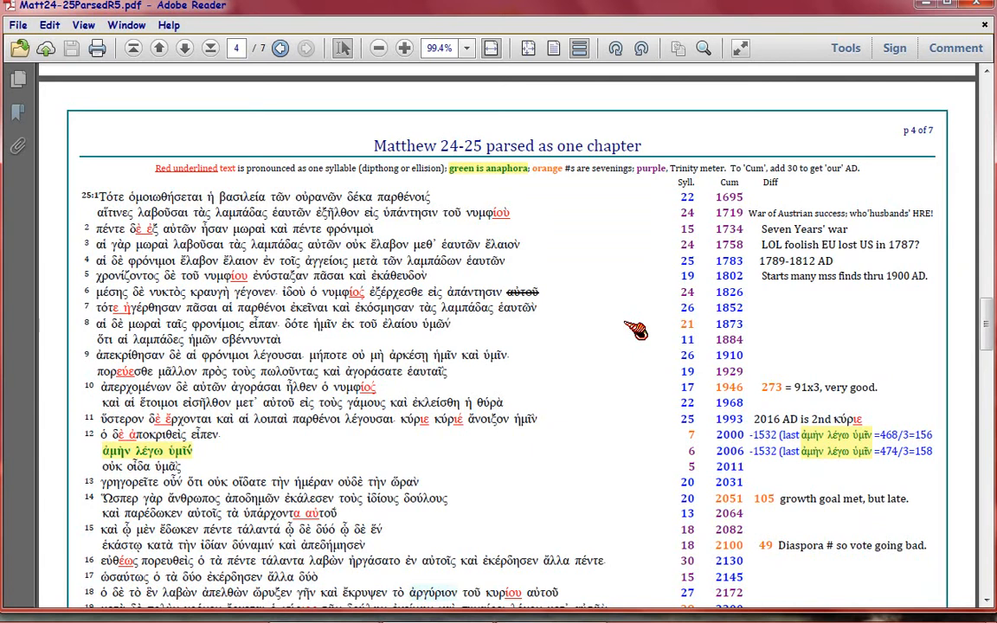
{"action": "mouse_move", "coordinate": [625, 310]}
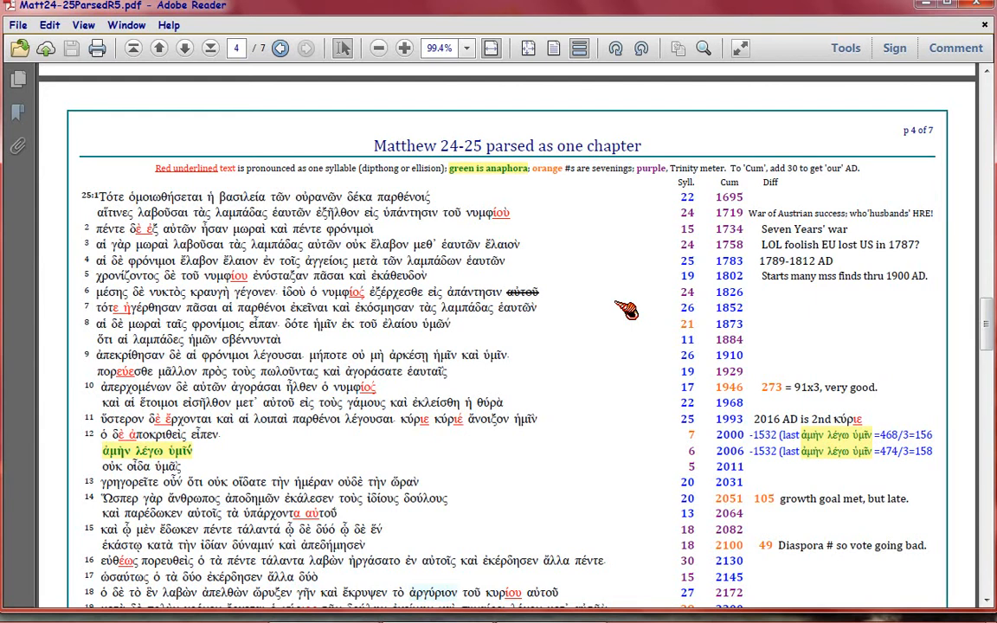
{"action": "mouse_move", "coordinate": [546, 282]}
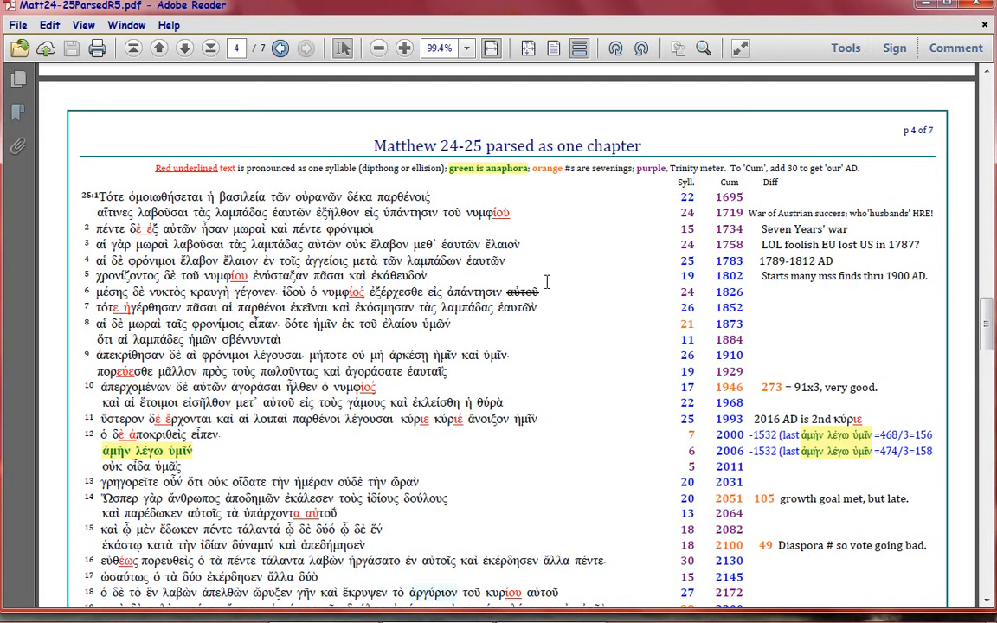
{"action": "scroll", "scroll_direction": "down", "scroll_amount": 3}
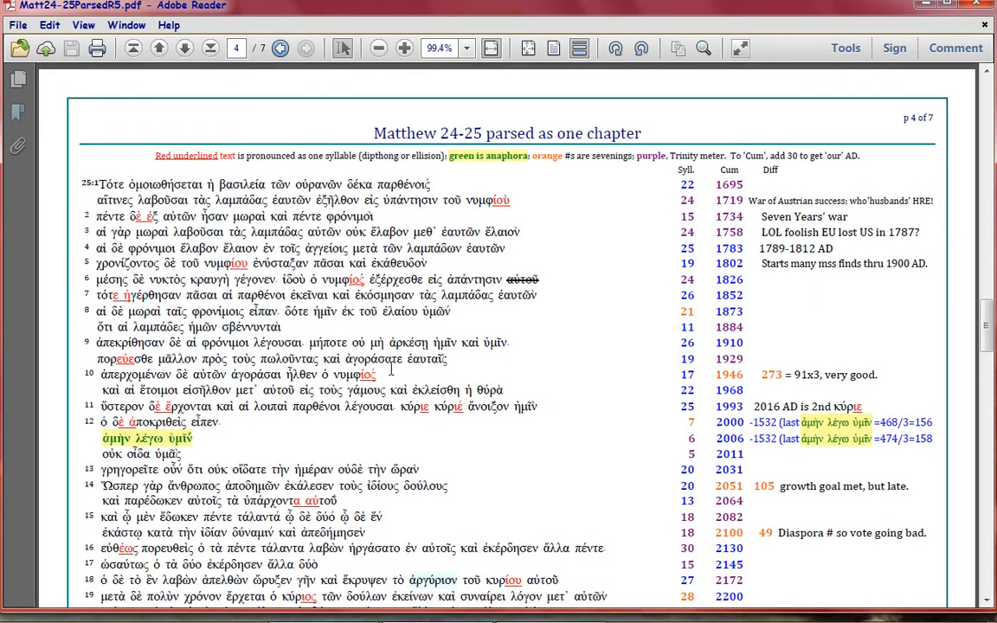
{"action": "scroll", "scroll_direction": "down", "scroll_amount": 3}
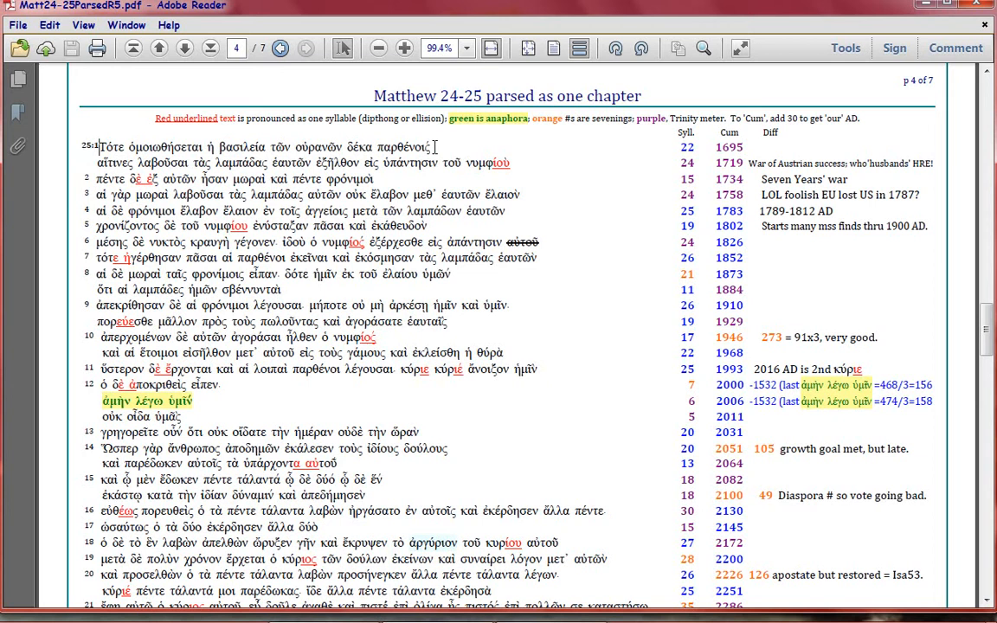
{"action": "mouse_move", "coordinate": [611, 245]}
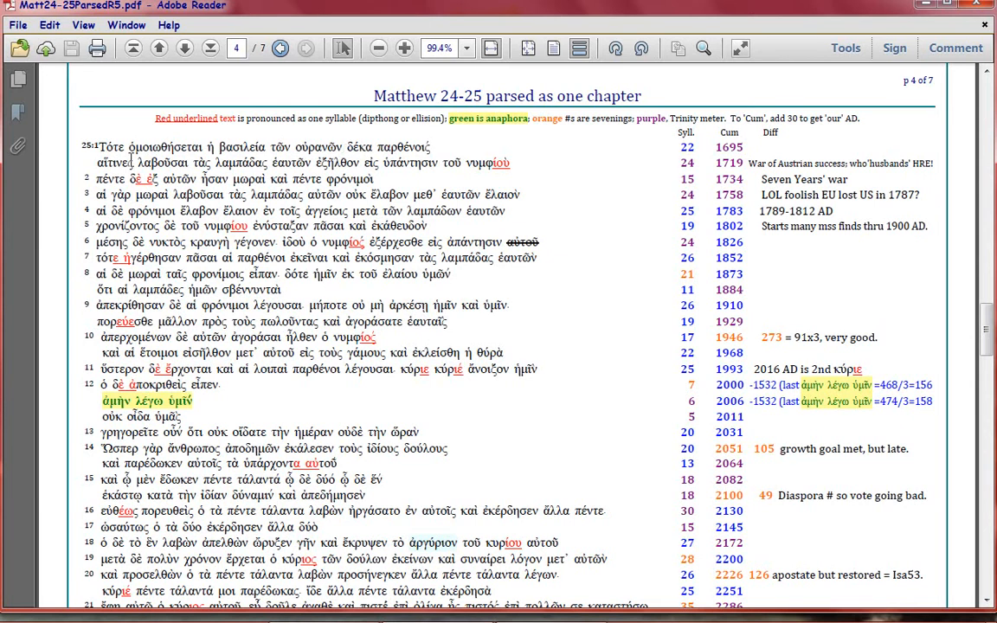
{"action": "double_click", "coordinate": [143, 147]}
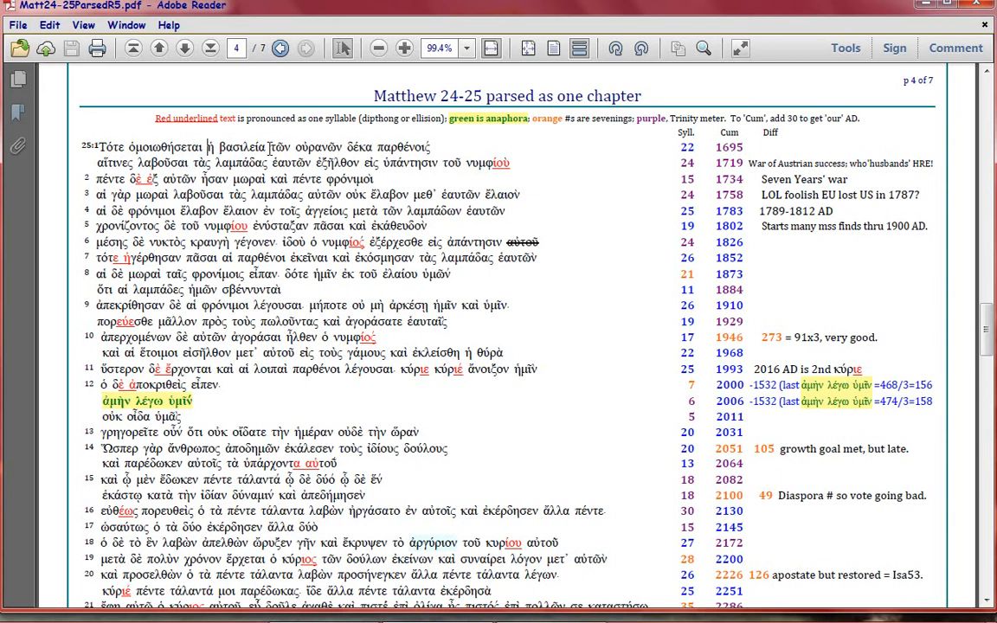
{"action": "mouse_move", "coordinate": [287, 140]}
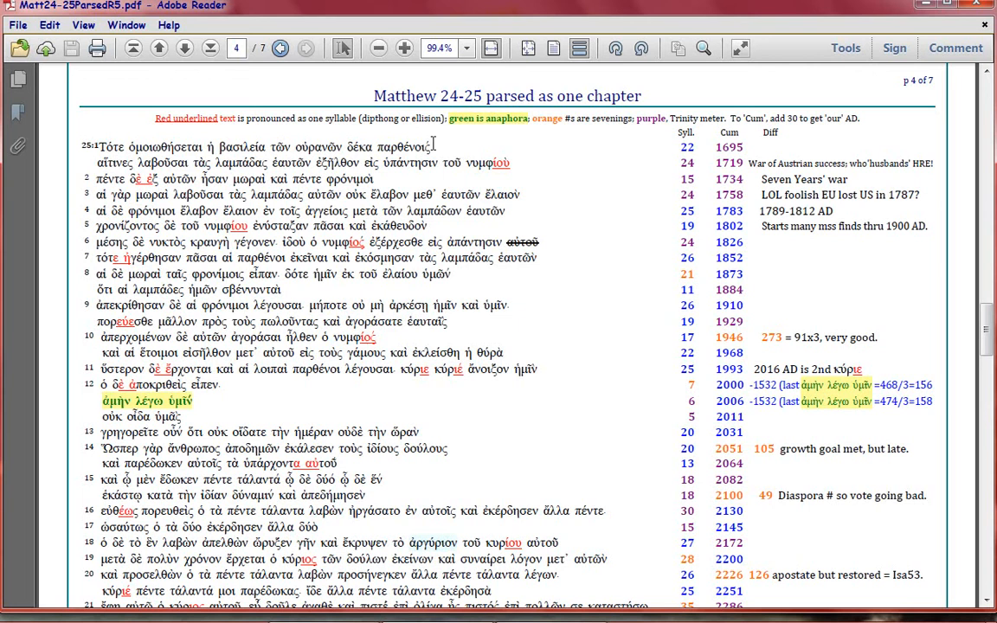
{"action": "mouse_move", "coordinate": [418, 147]}
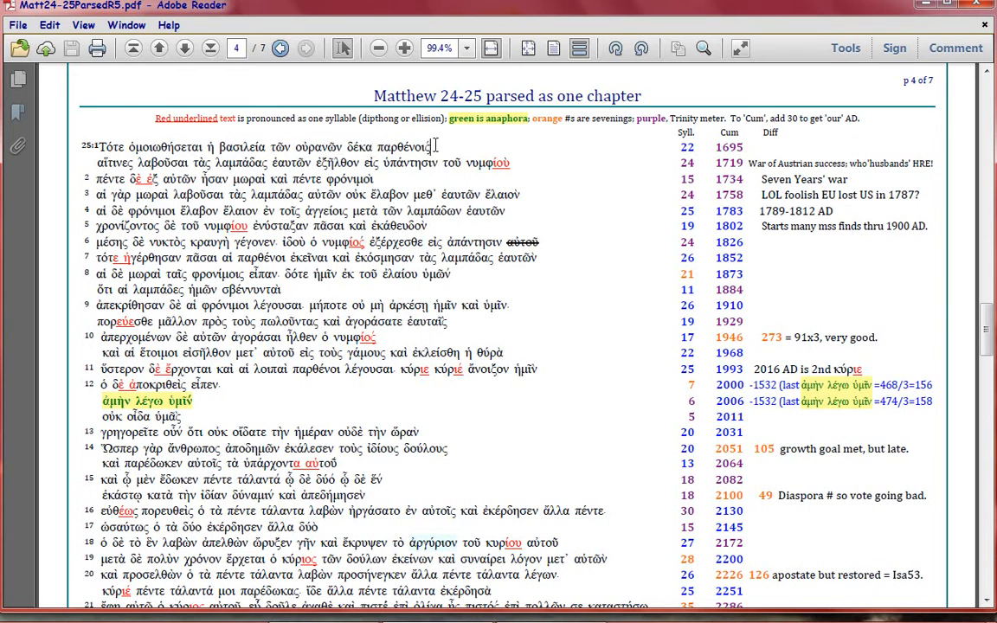
{"action": "mouse_move", "coordinate": [476, 148]}
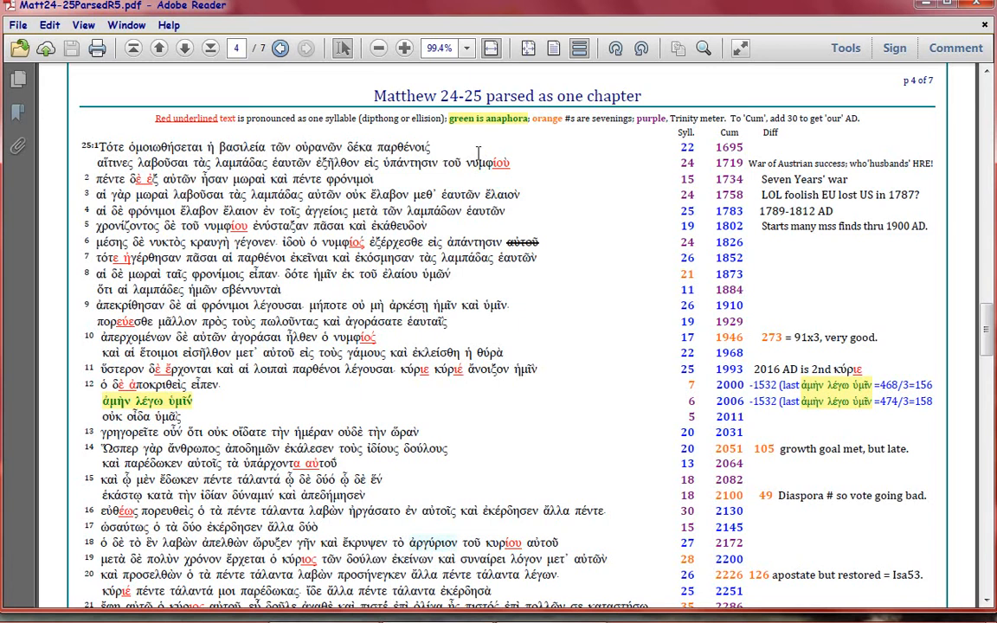
{"action": "mouse_move", "coordinate": [476, 155]}
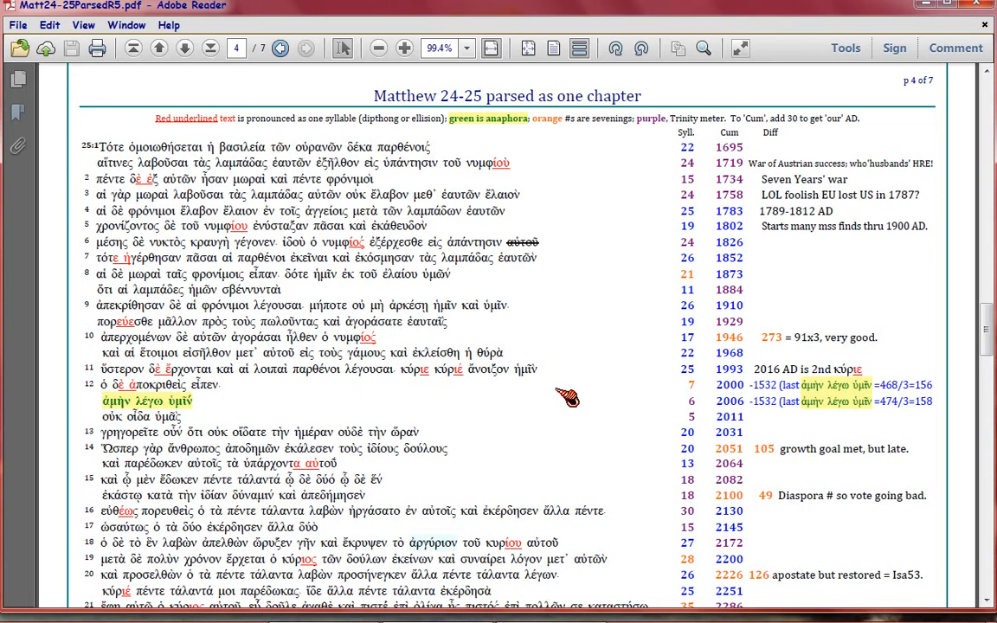
- Scroll page 4 down to reveal verses 21–22, with cumulative totals reaching 2336
{"action": "scroll", "scroll_direction": "down", "scroll_amount": 3}
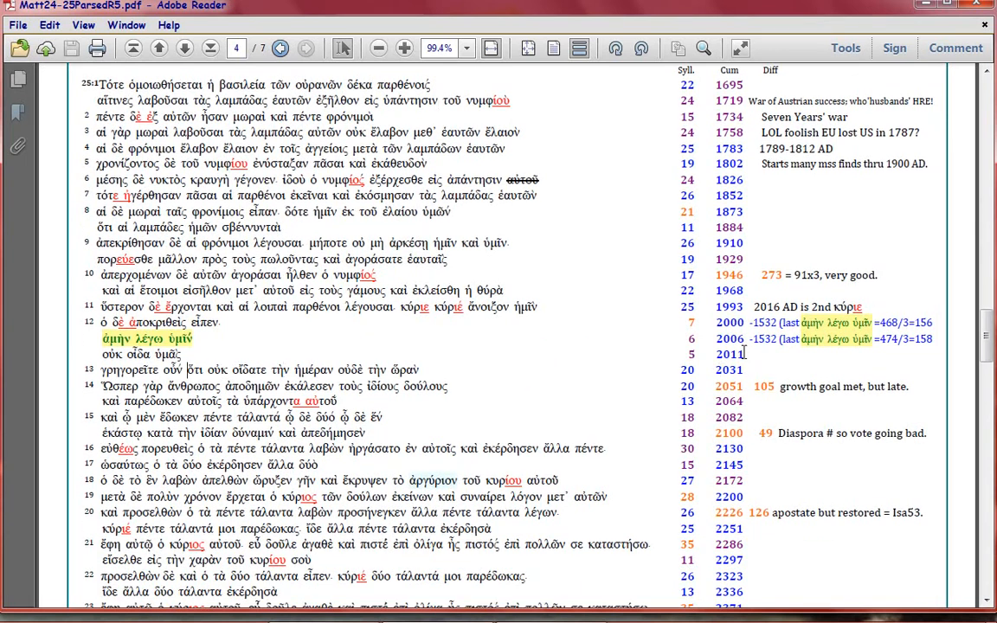
{"action": "mouse_move", "coordinate": [610, 438]}
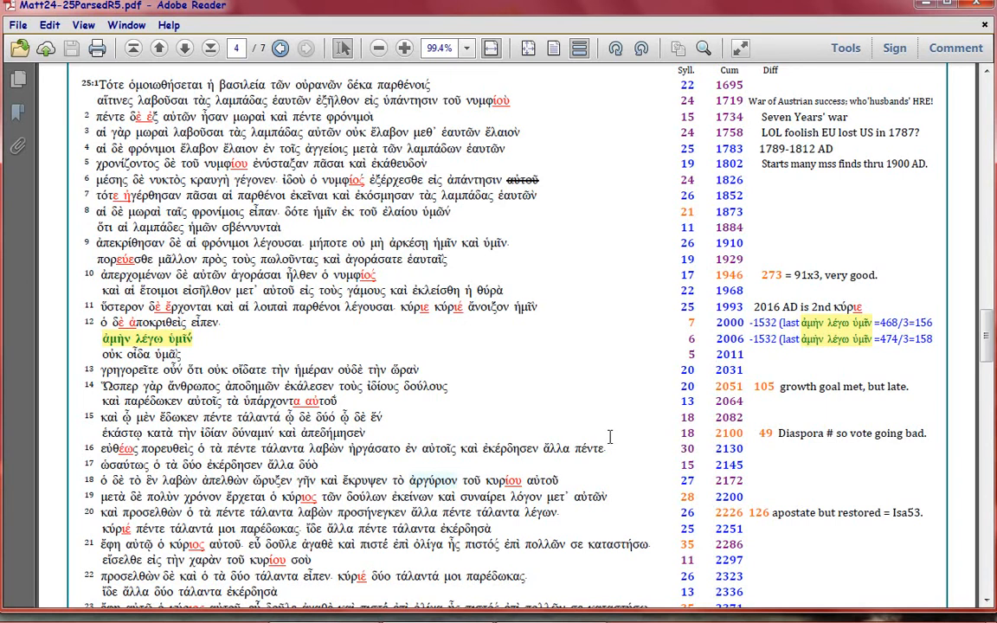
{"action": "mouse_move", "coordinate": [626, 423]}
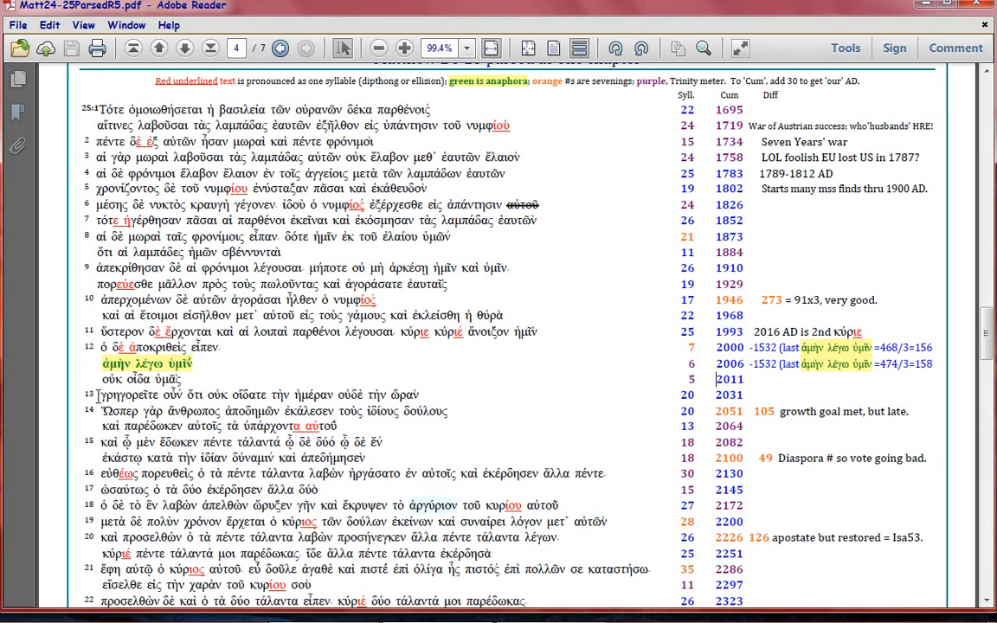
{"action": "mouse_move", "coordinate": [509, 397]}
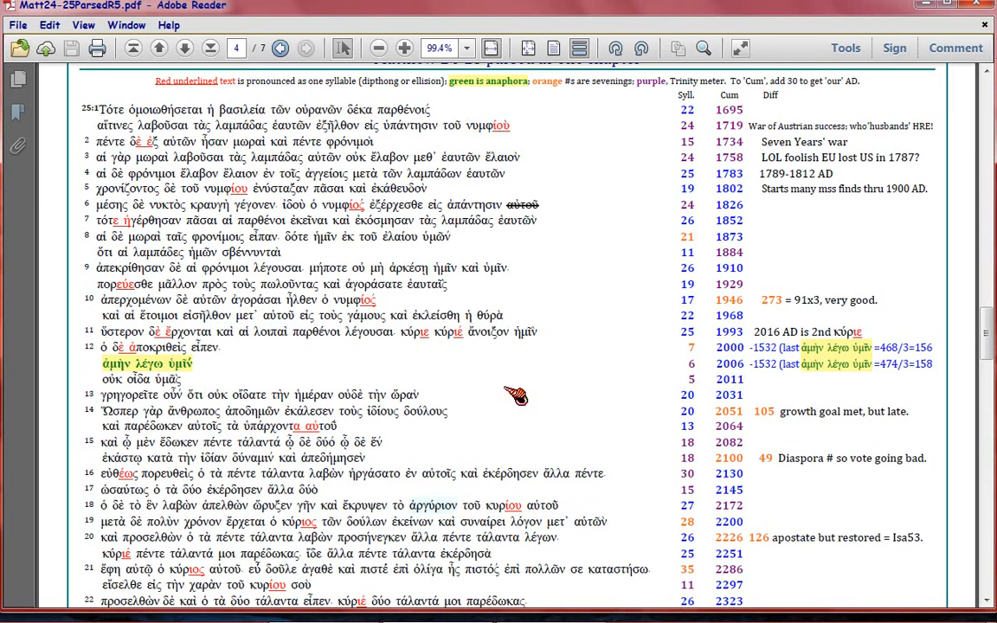
{"action": "mouse_move", "coordinate": [585, 407]}
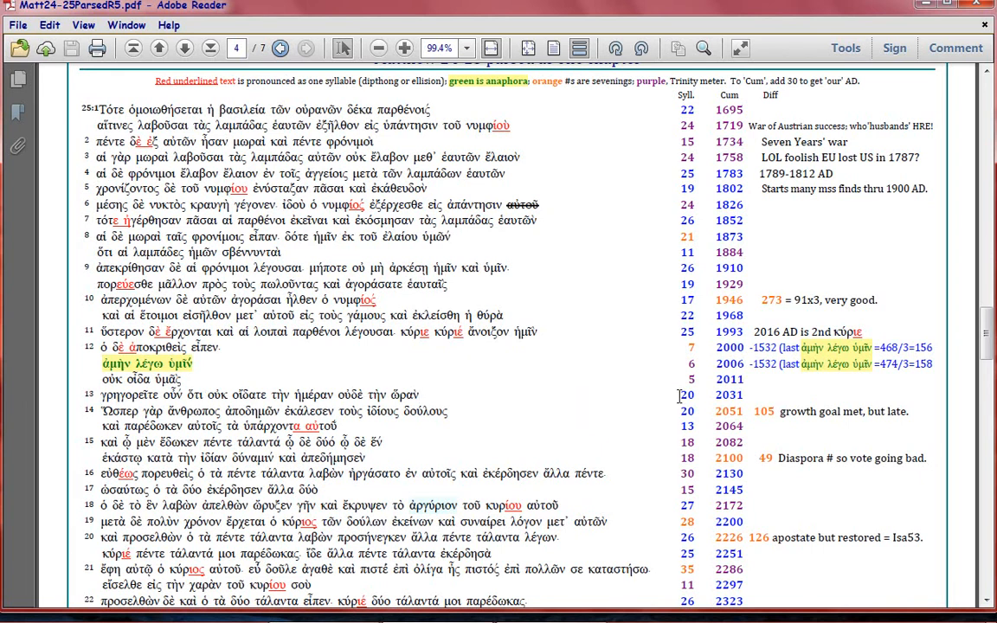
{"action": "mouse_move", "coordinate": [601, 397]}
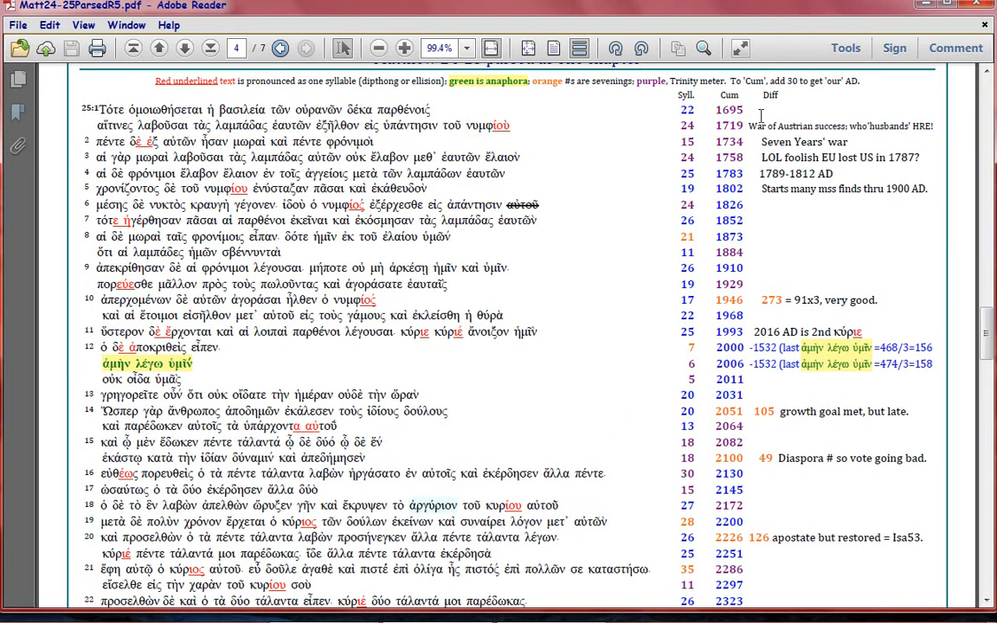
{"action": "mouse_move", "coordinate": [576, 113]}
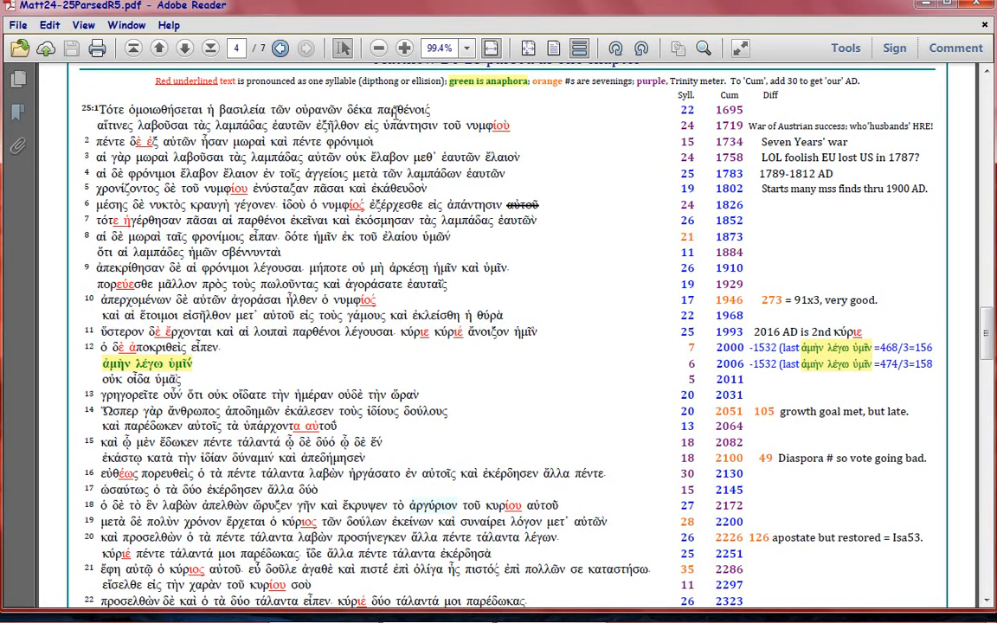
{"action": "mouse_move", "coordinate": [557, 141]}
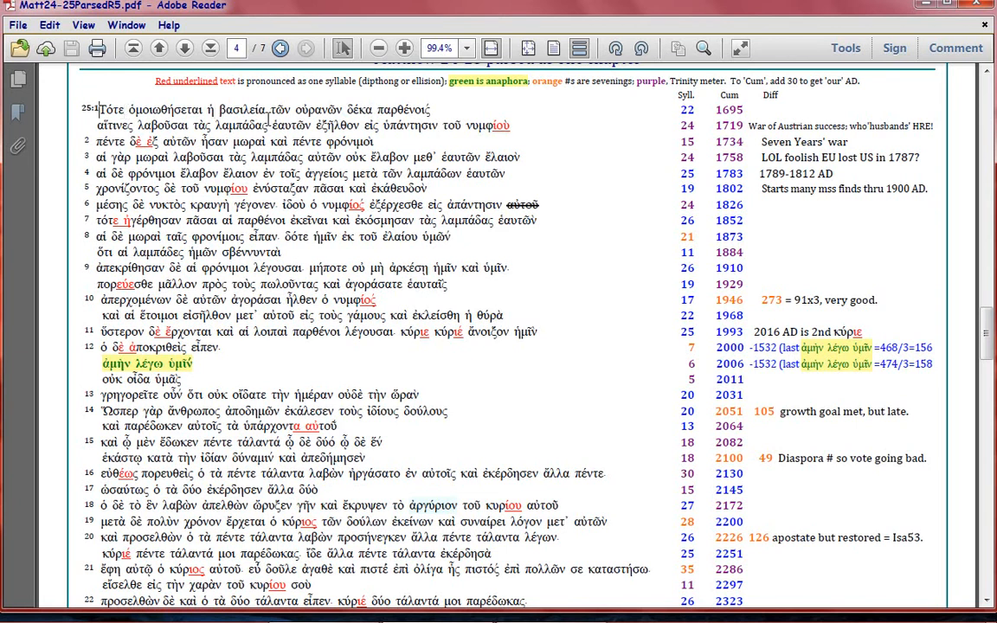
{"action": "mouse_move", "coordinate": [461, 106]}
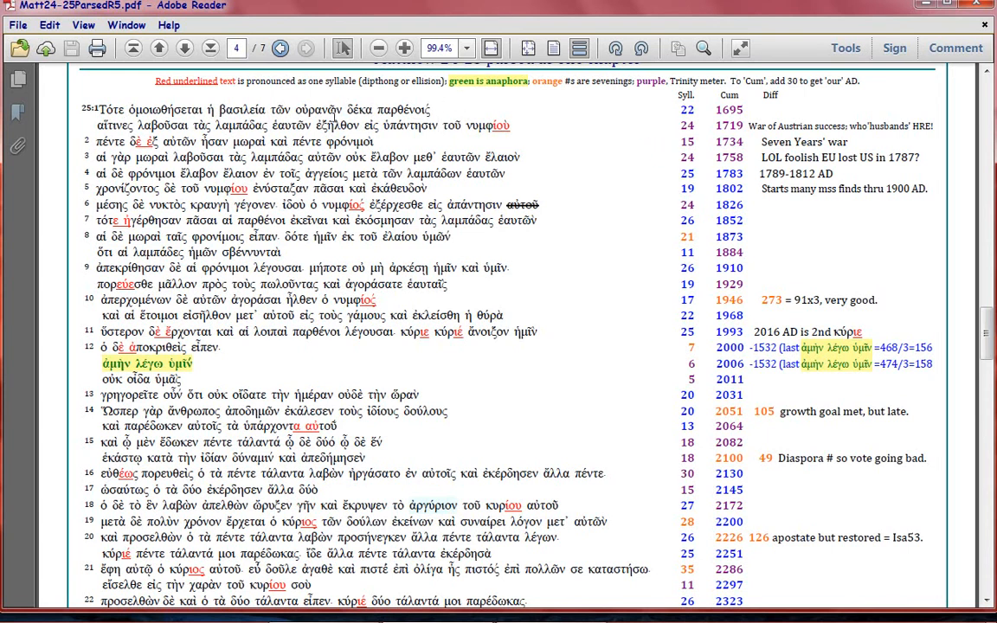
{"action": "mouse_move", "coordinate": [580, 290]}
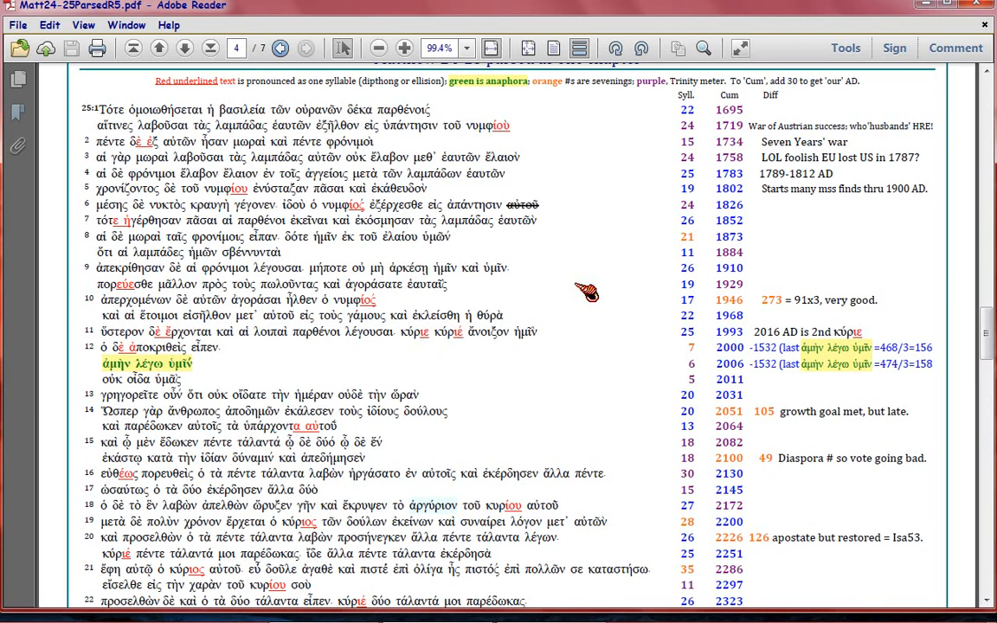
{"action": "mouse_move", "coordinate": [573, 360]}
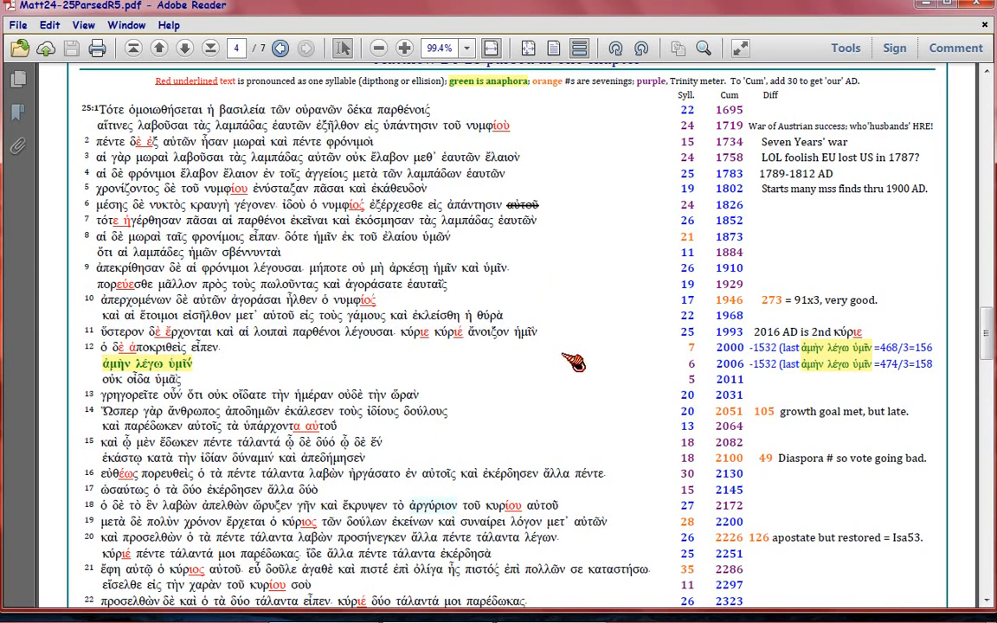
{"action": "mouse_move", "coordinate": [573, 349]}
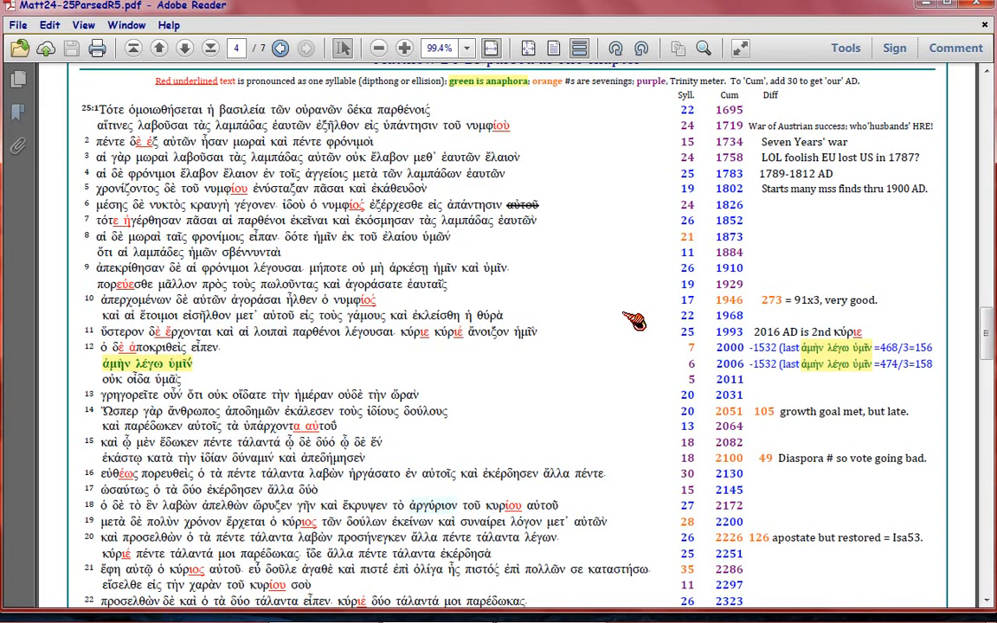
{"action": "mouse_move", "coordinate": [513, 419]}
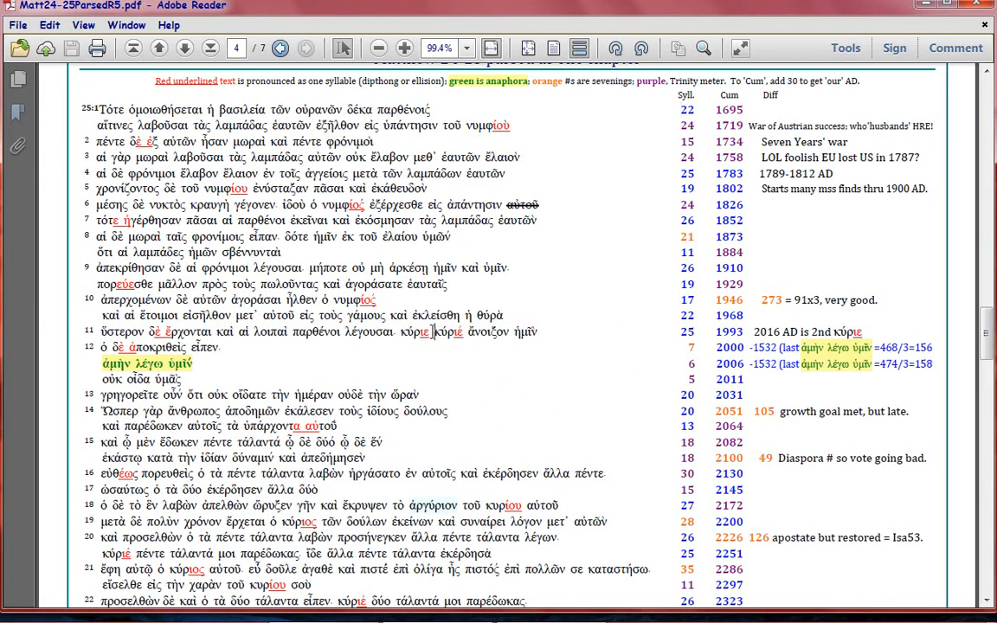
{"action": "double_click", "coordinate": [450, 333]}
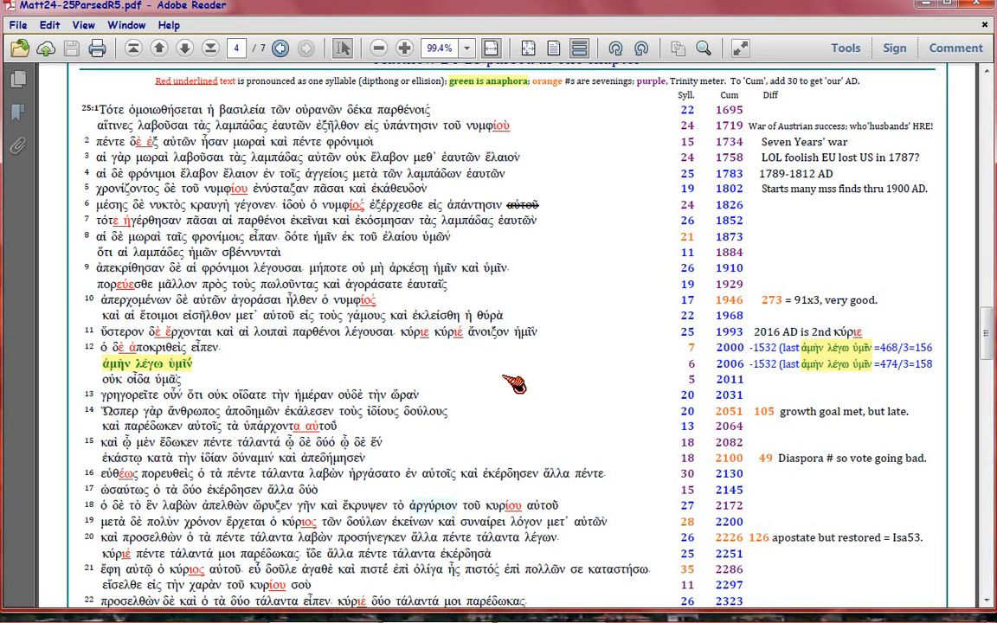
{"action": "mouse_move", "coordinate": [523, 393]}
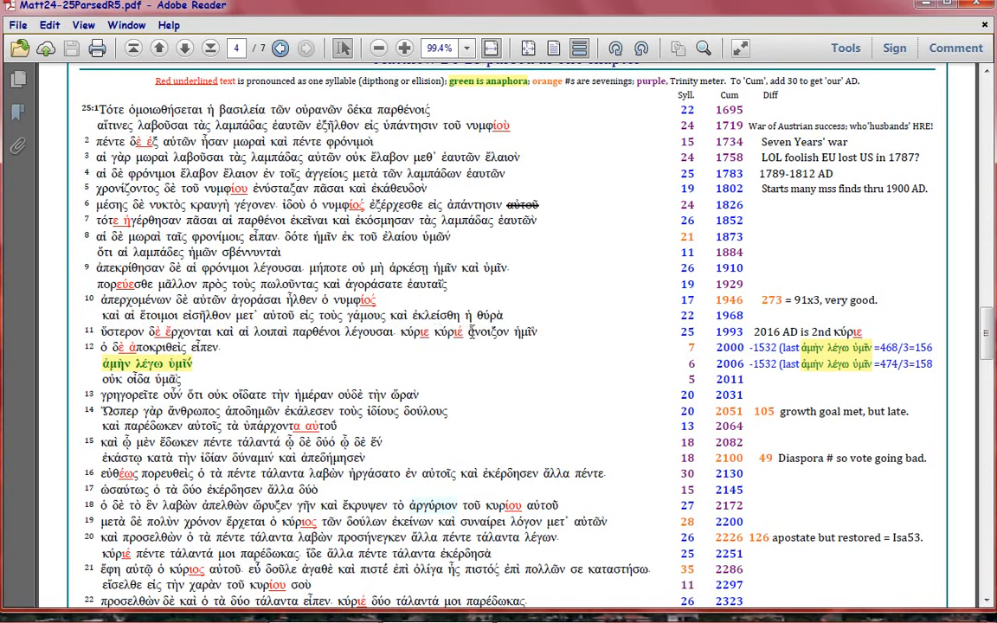
{"action": "mouse_move", "coordinate": [488, 345]}
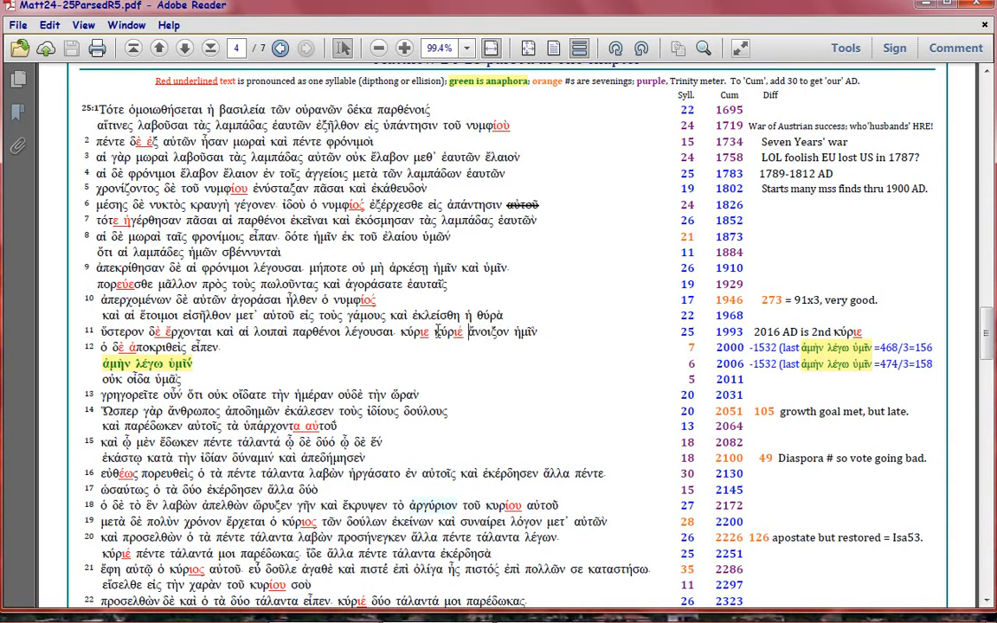
{"action": "mouse_move", "coordinate": [492, 348]}
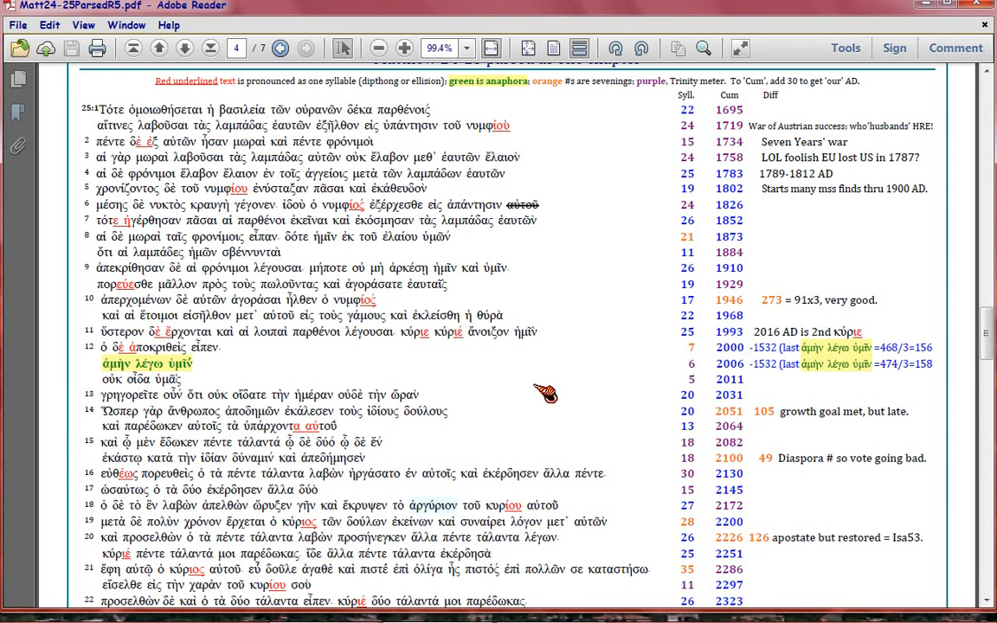
{"action": "mouse_move", "coordinate": [644, 359]}
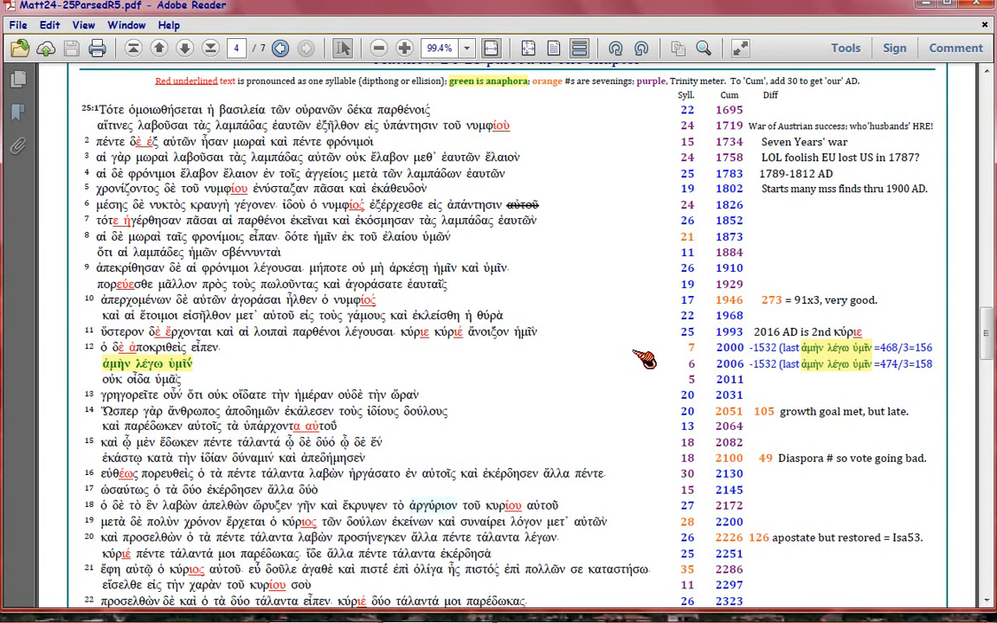
{"action": "mouse_move", "coordinate": [707, 332]}
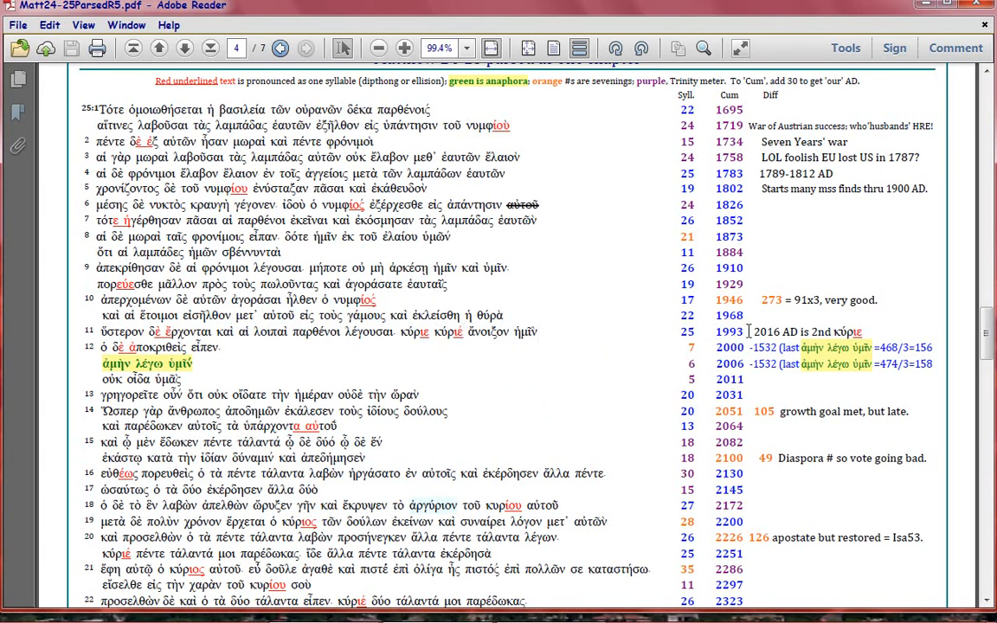
{"action": "mouse_move", "coordinate": [706, 331]}
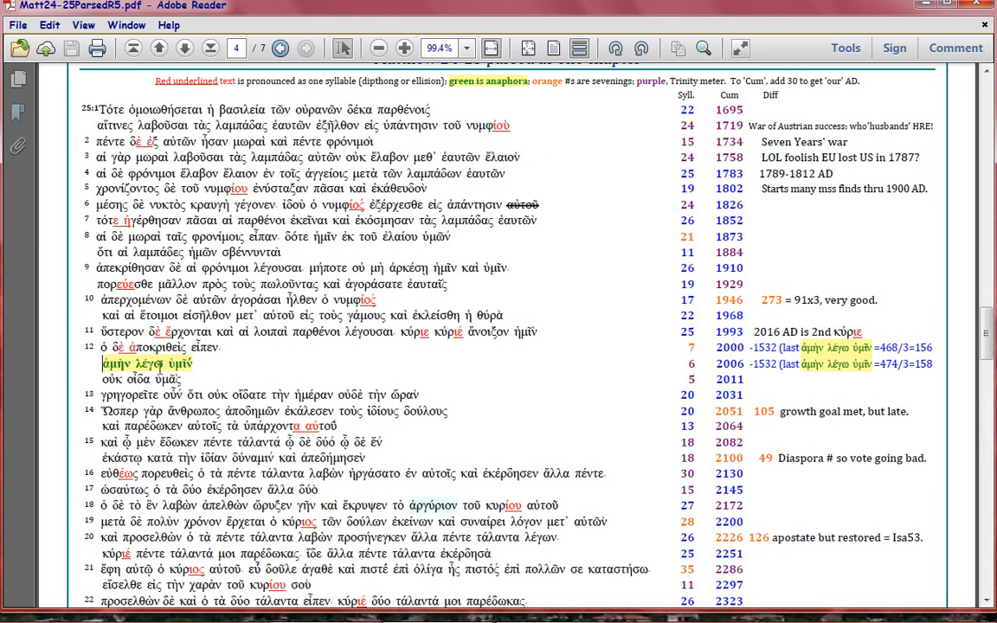
{"action": "left_click", "coordinate": [220, 364]}
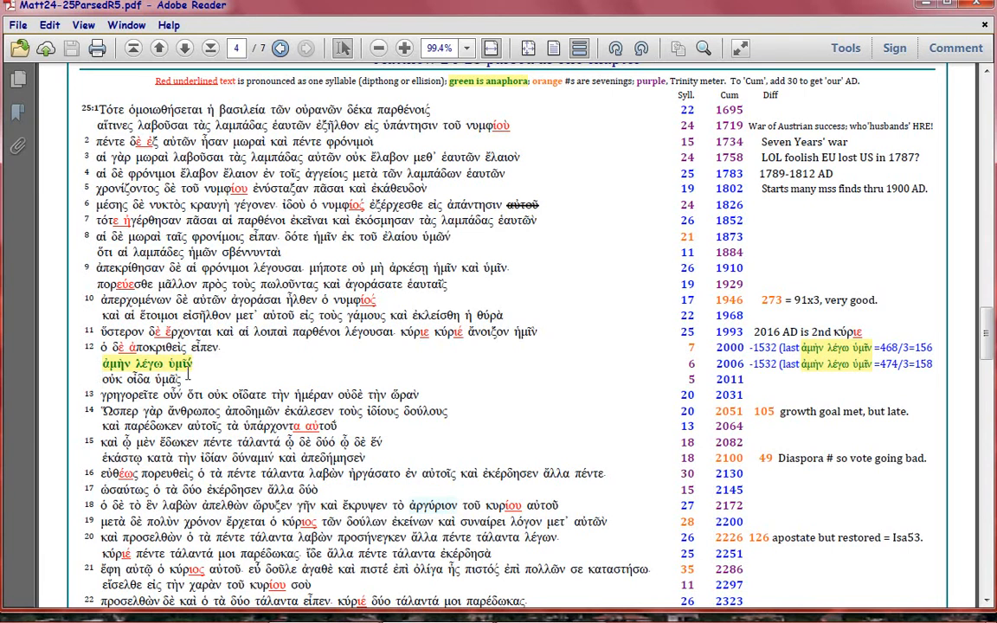
{"action": "mouse_move", "coordinate": [252, 378]}
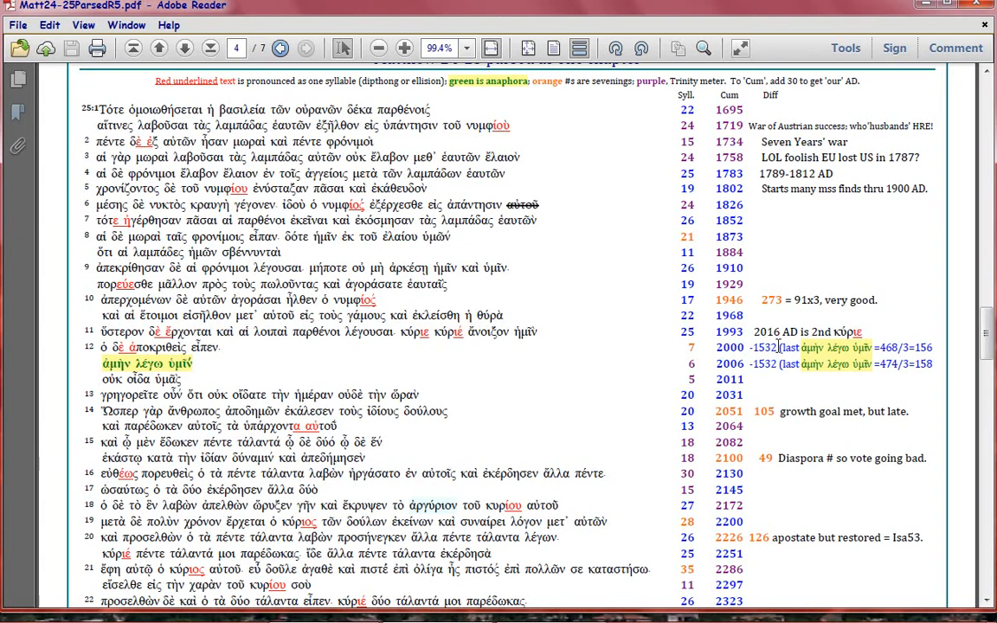
{"action": "mouse_move", "coordinate": [700, 443]}
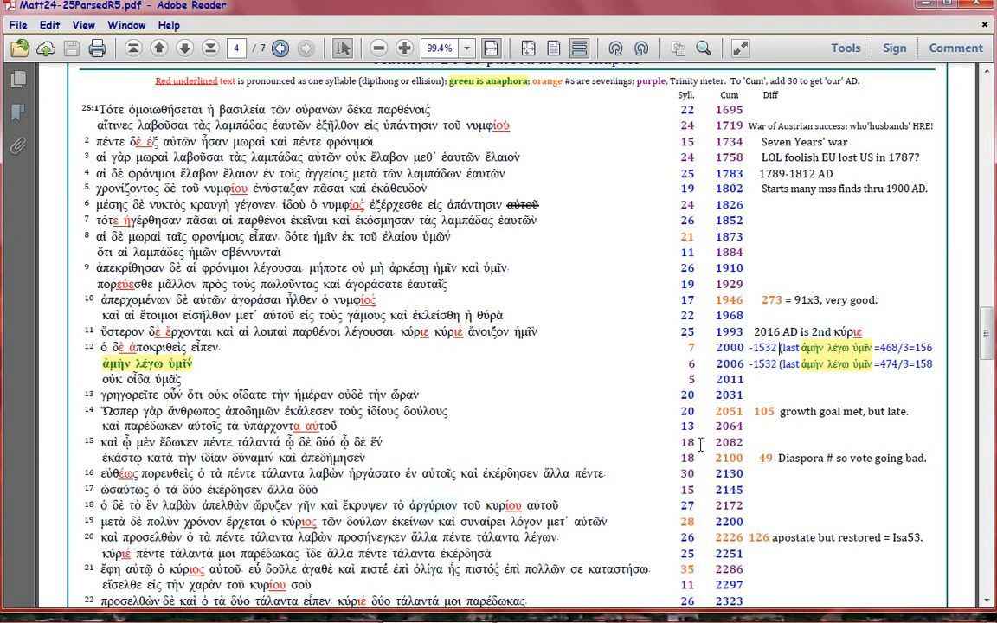
{"action": "mouse_move", "coordinate": [522, 433]}
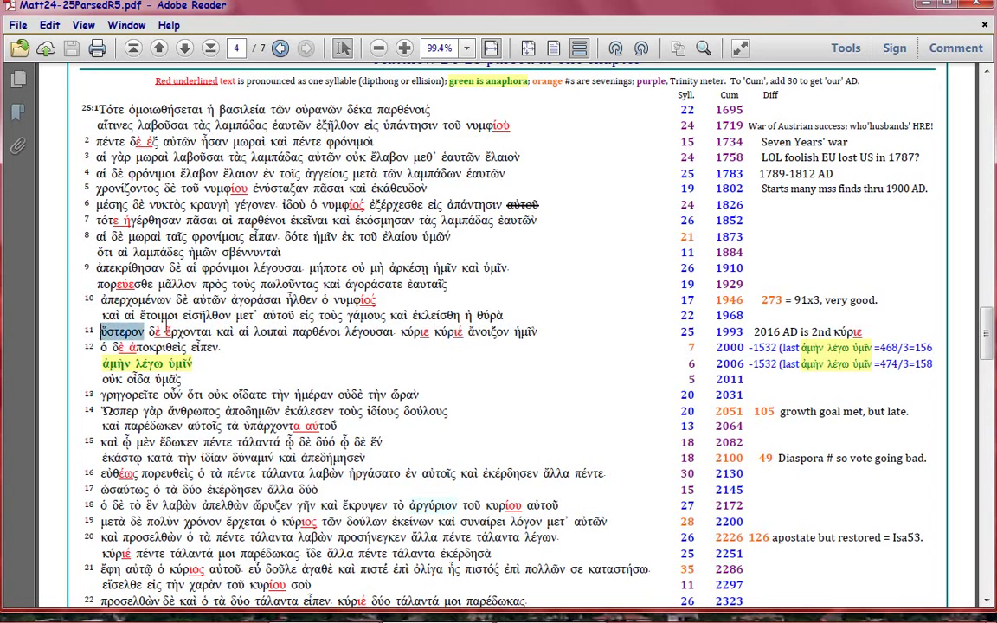
{"action": "left_click_drag", "start_coordinate": [100, 332], "coordinate": [536, 332]}
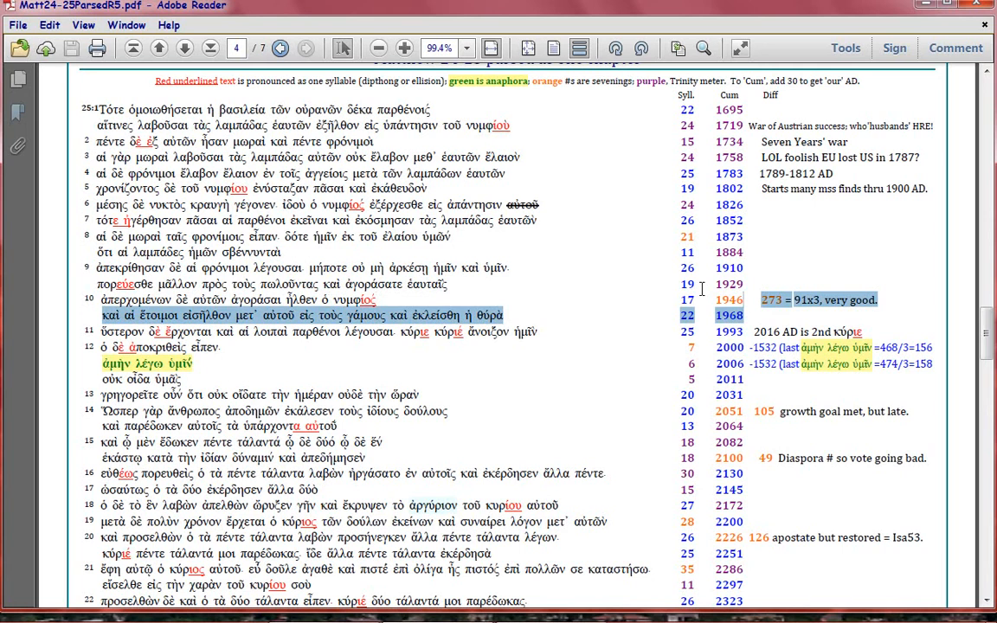
{"action": "left_click", "coordinate": [394, 303]}
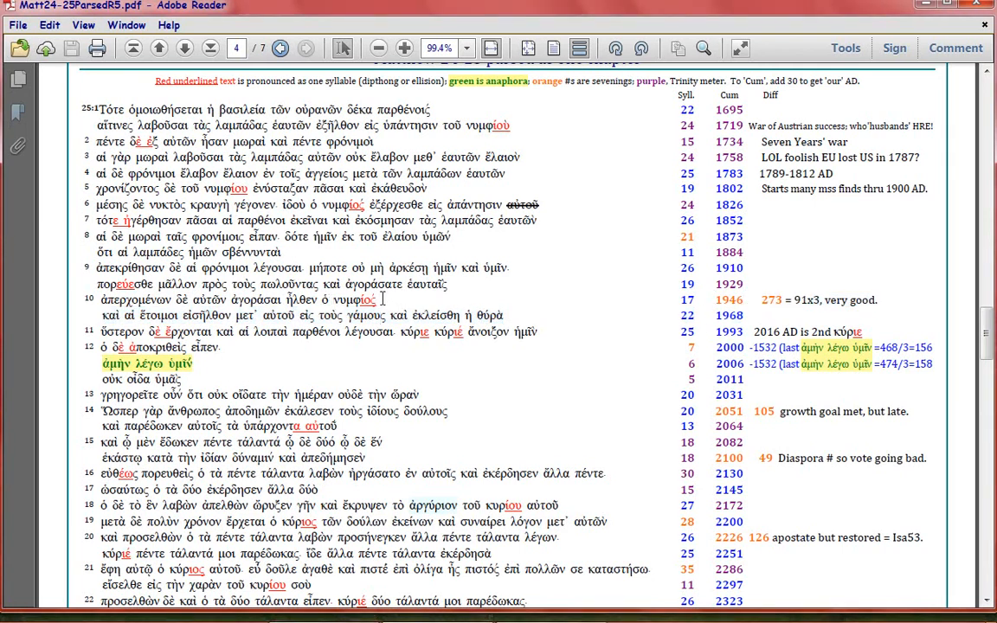
{"action": "mouse_move", "coordinate": [438, 304]}
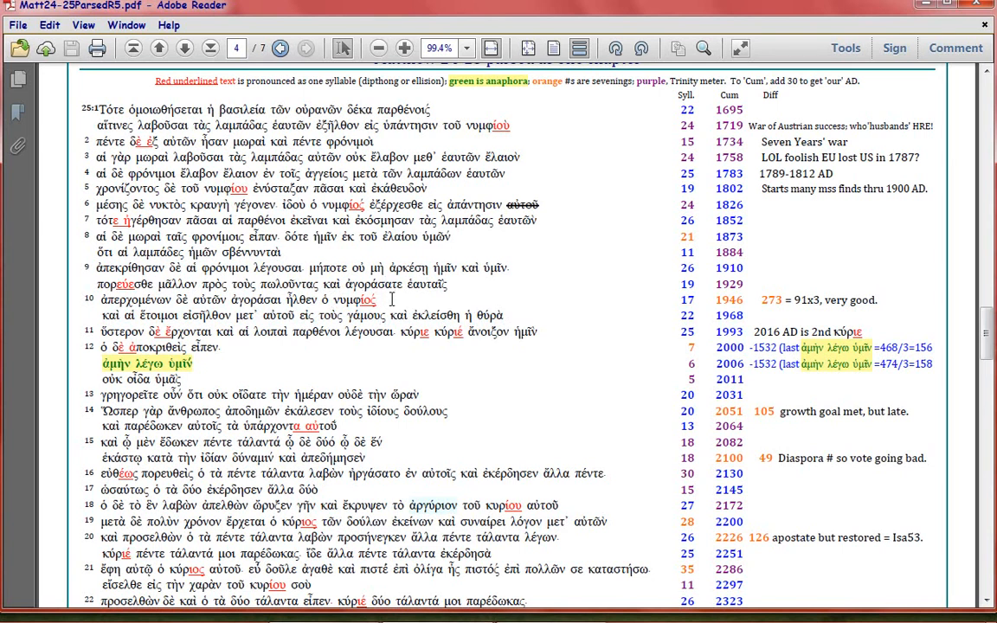
{"action": "mouse_move", "coordinate": [677, 301]}
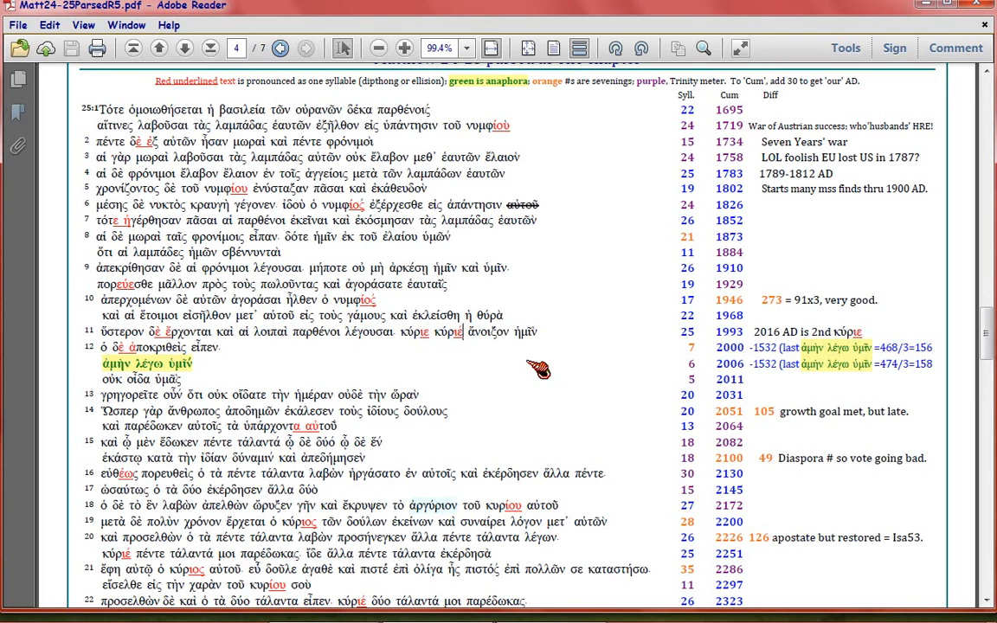
{"action": "left_click", "coordinate": [541, 332]}
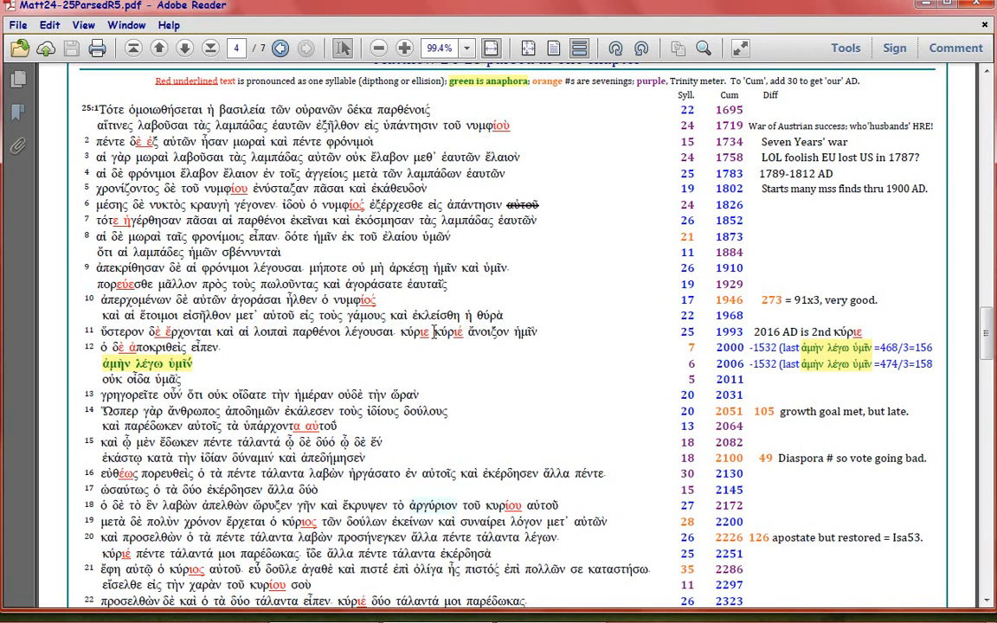
{"action": "mouse_move", "coordinate": [501, 355]}
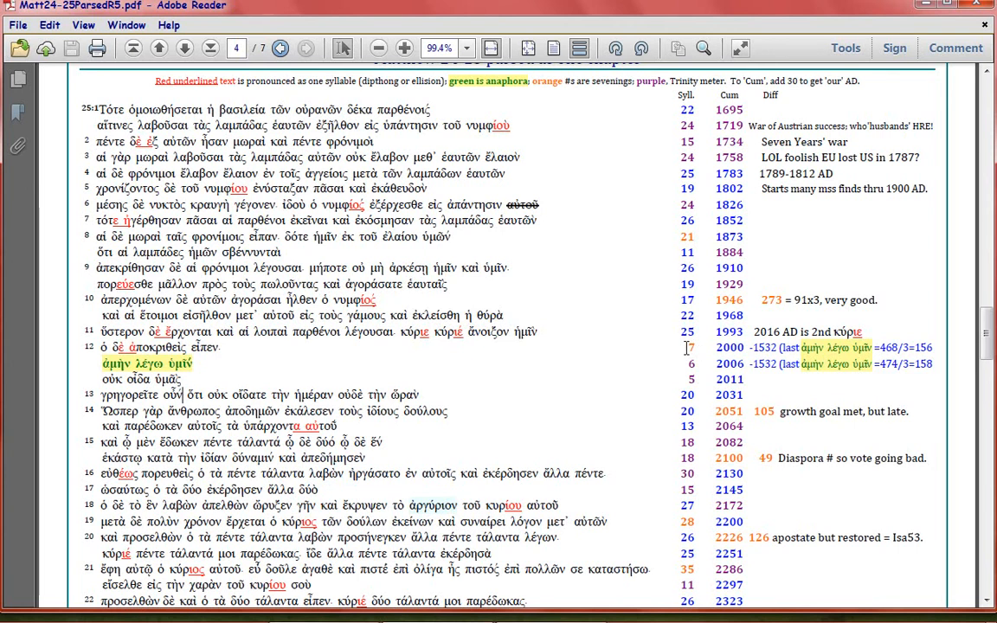
{"action": "mouse_move", "coordinate": [656, 398]}
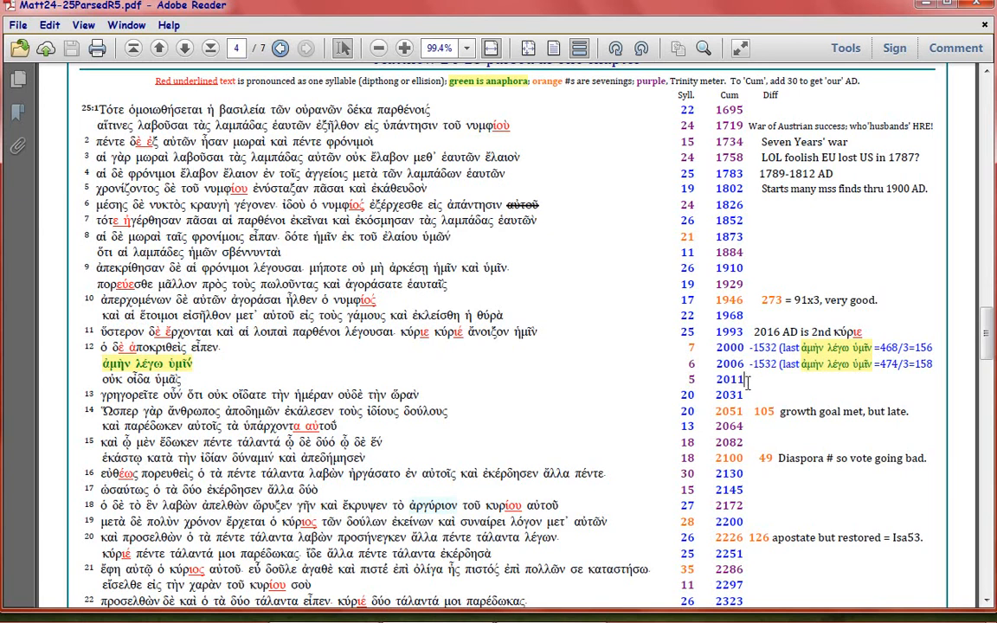
{"action": "mouse_move", "coordinate": [613, 435]}
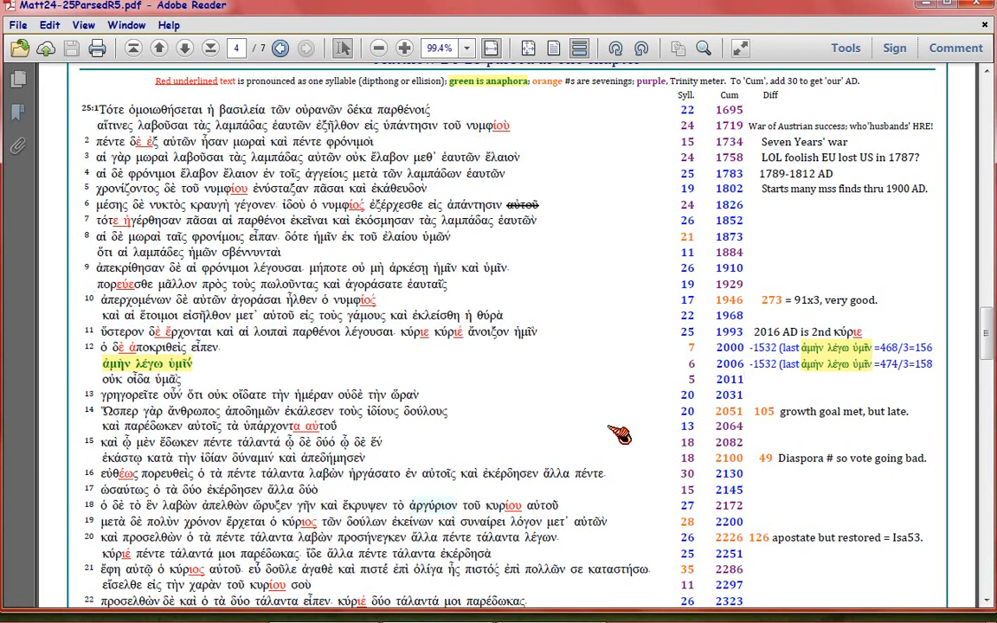
{"action": "mouse_move", "coordinate": [627, 430]}
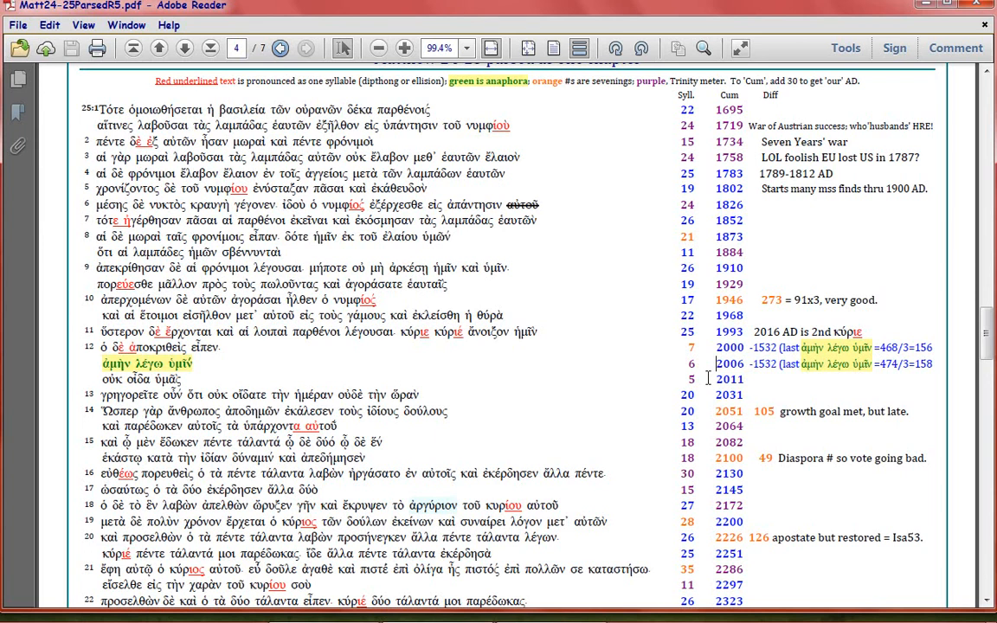
{"action": "mouse_move", "coordinate": [712, 379]}
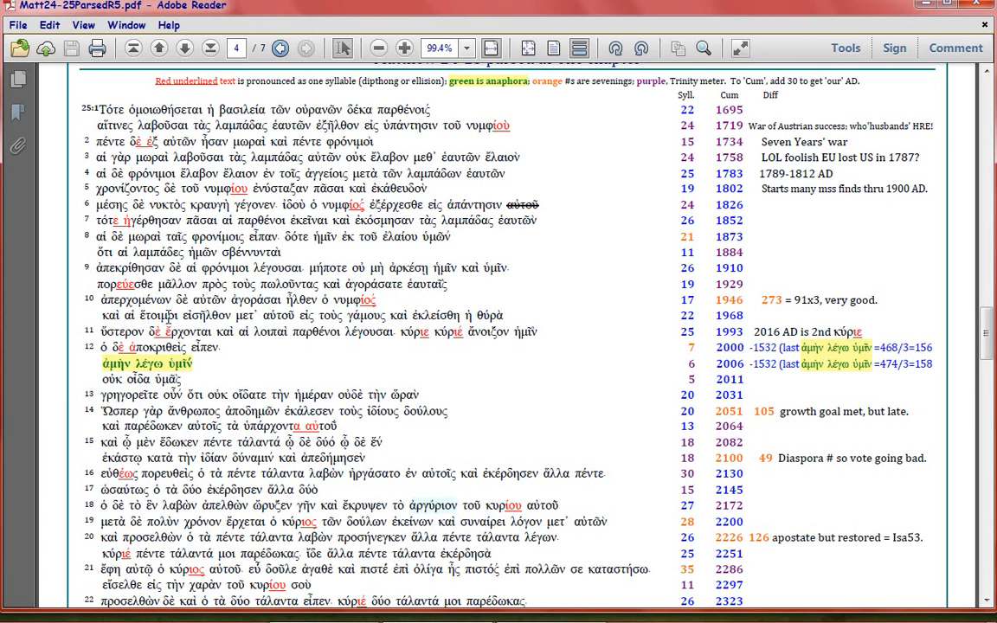
{"action": "mouse_move", "coordinate": [311, 388]}
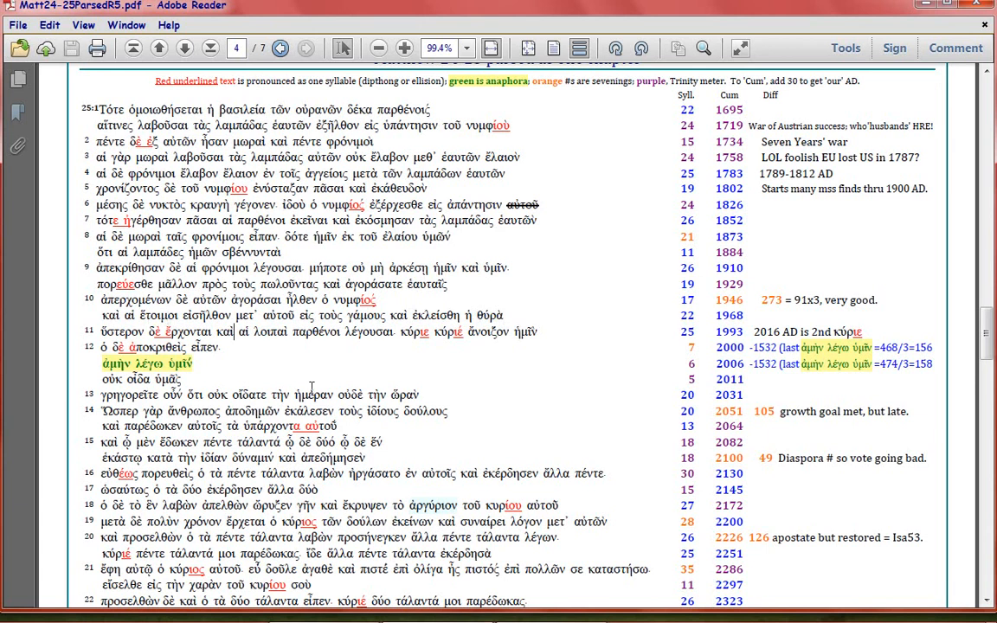
{"action": "mouse_move", "coordinate": [312, 388]}
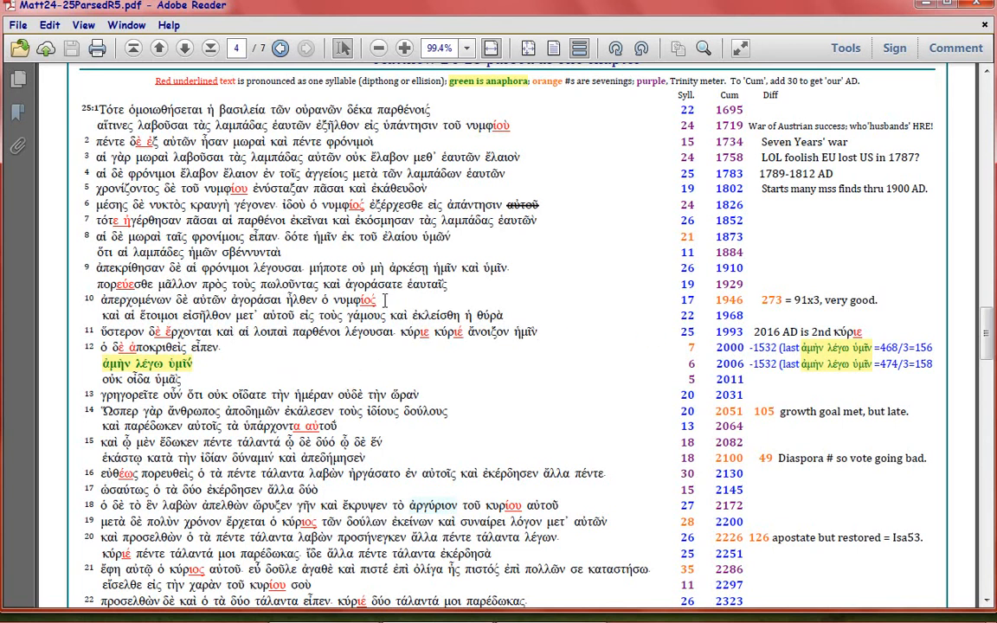
{"action": "mouse_move", "coordinate": [754, 298]}
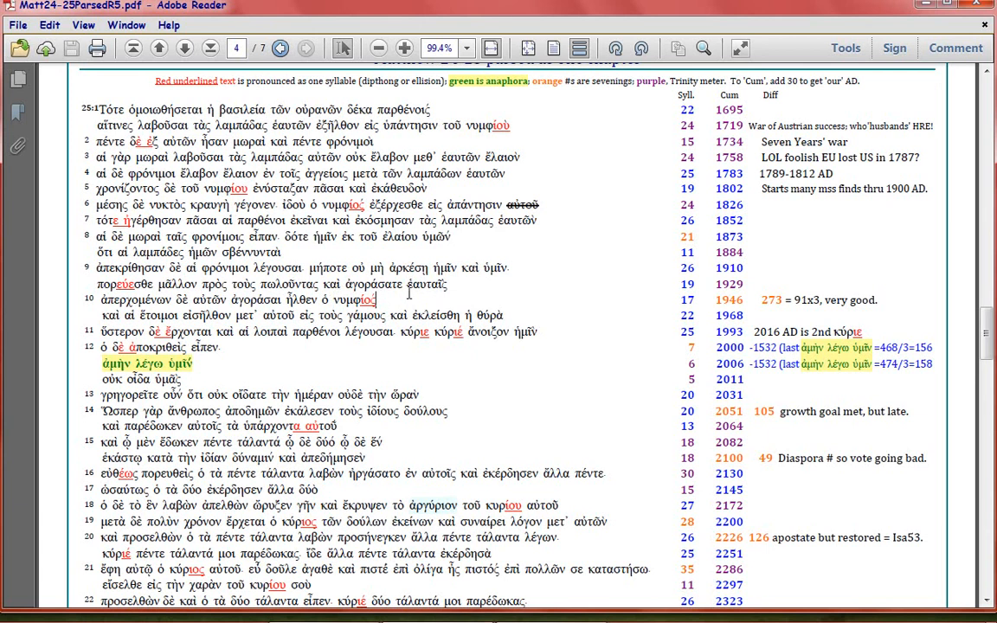
{"action": "mouse_move", "coordinate": [437, 308]}
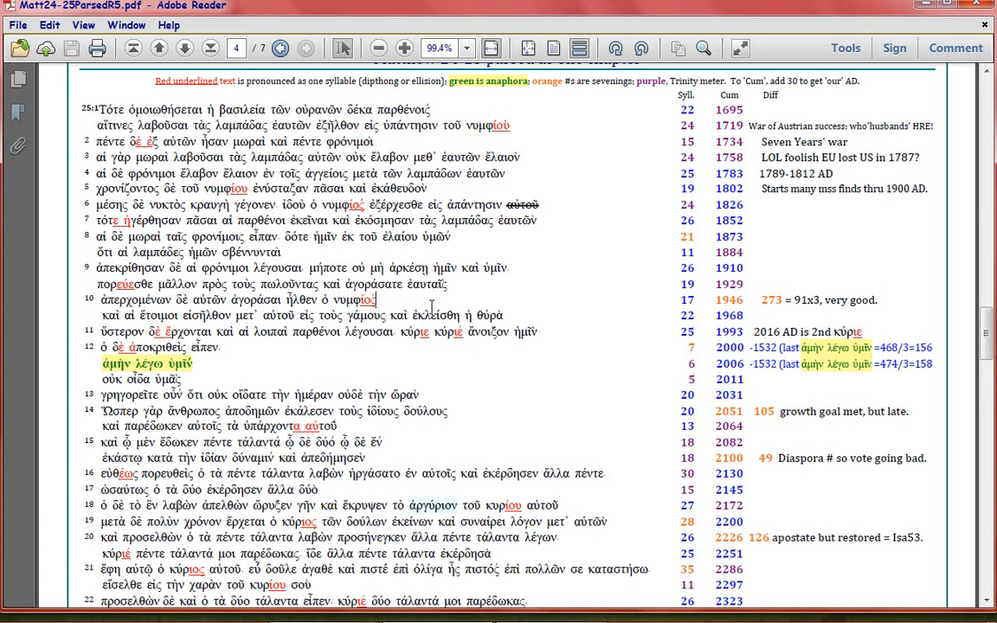
{"action": "mouse_move", "coordinate": [439, 303]}
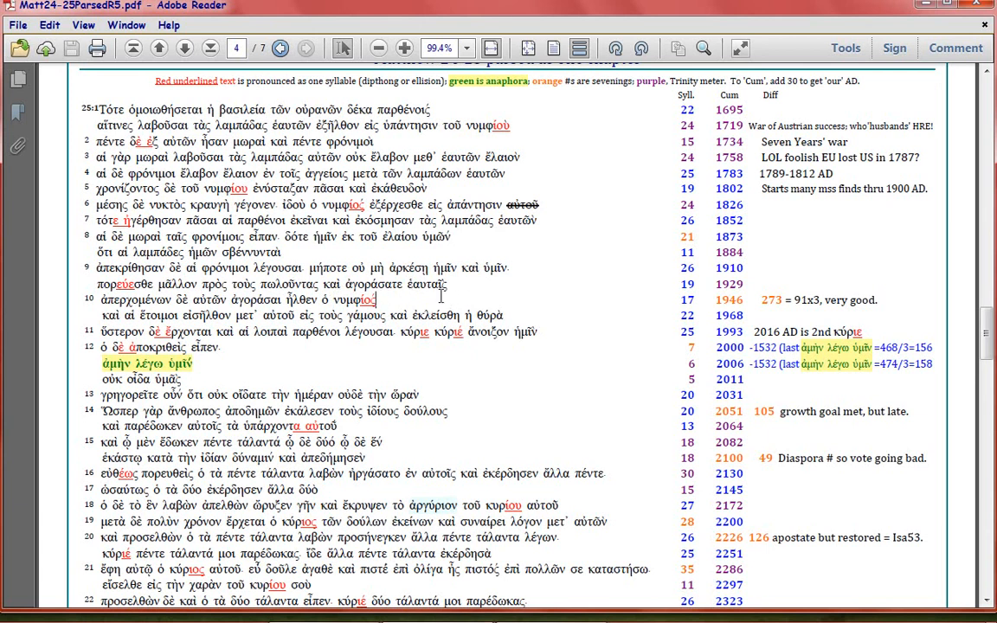